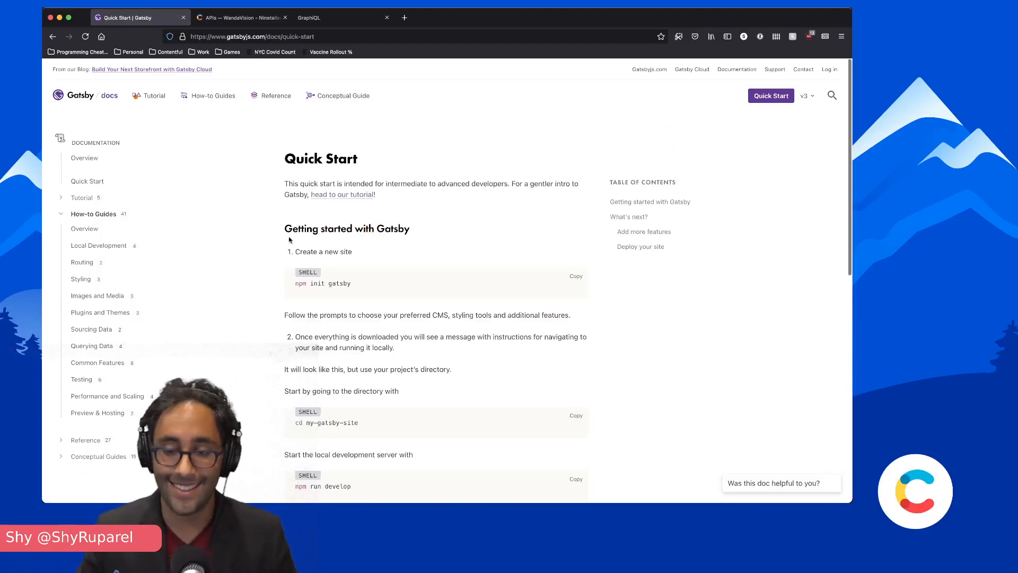
- Select the 'npm init gatsby' command on the Gatsby Quick Start page
double_click(318, 283)
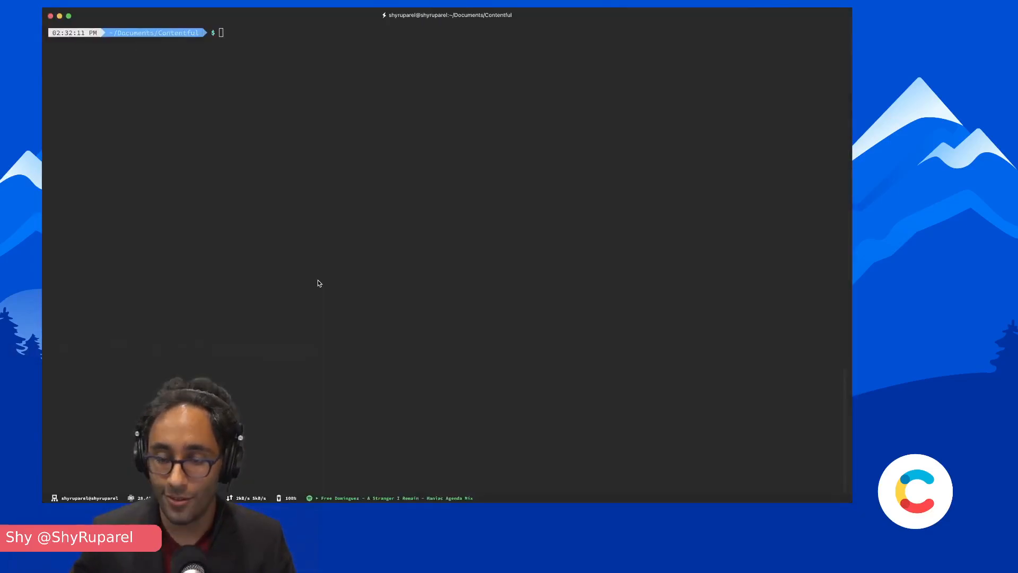
- Run npm init gatsby with the default site name, Contentful, responsive images and Markdown plugins
text(npm init gatsby)
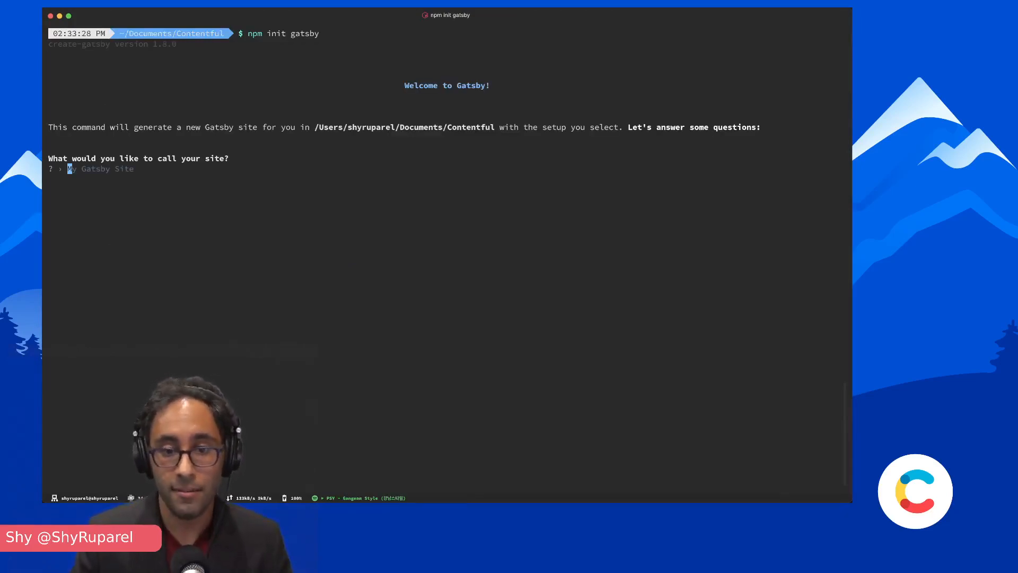
key(Return)
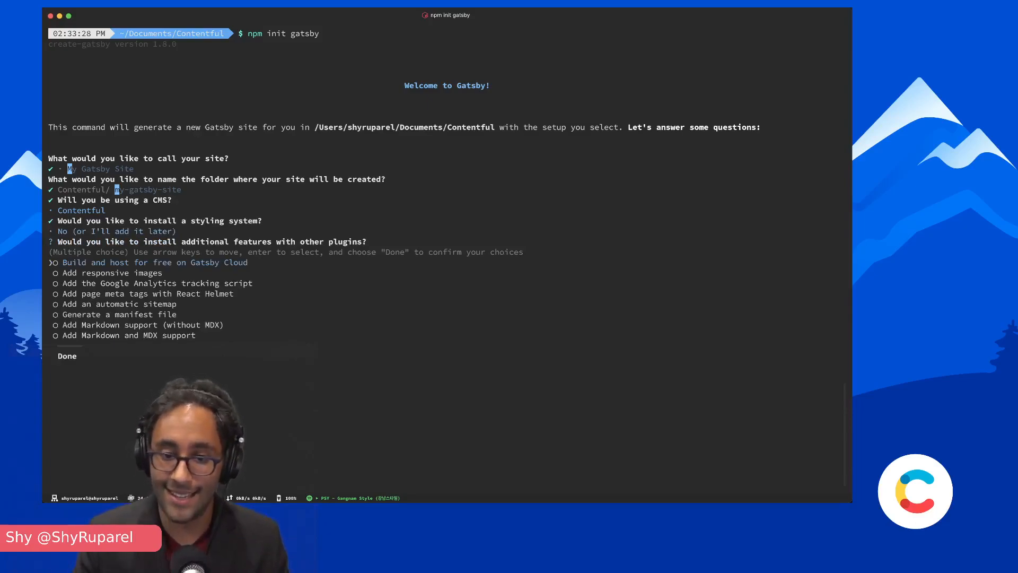
key(down)
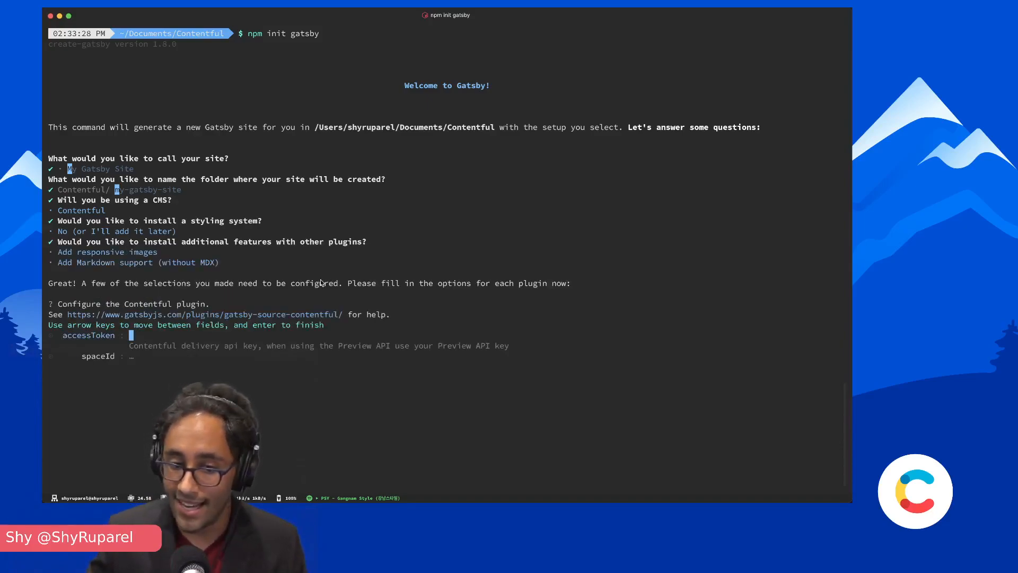
mouse_move(559, 407)
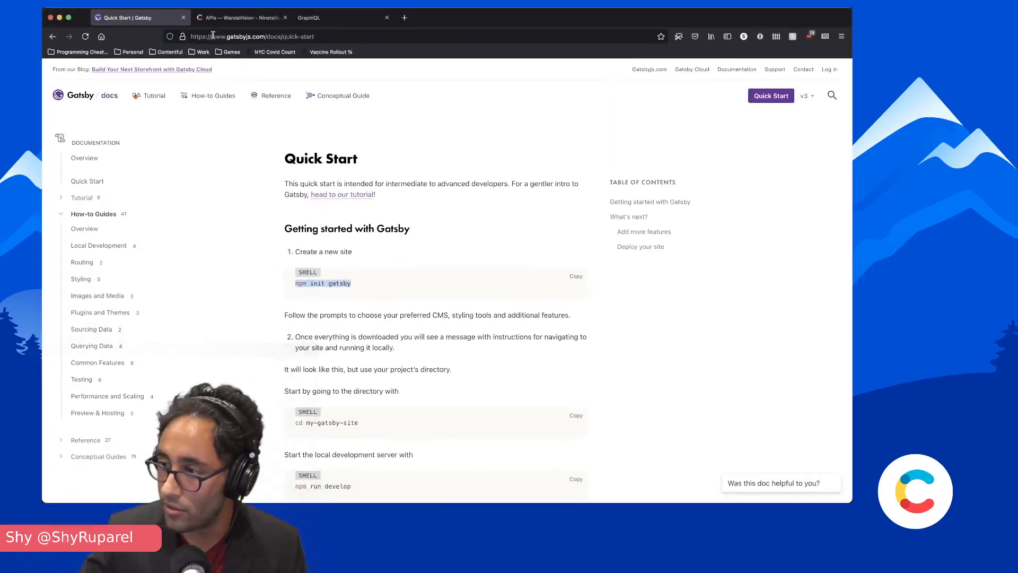
- Switch to Contentful to get the access token and space ID for the plugin prompts
click(242, 18)
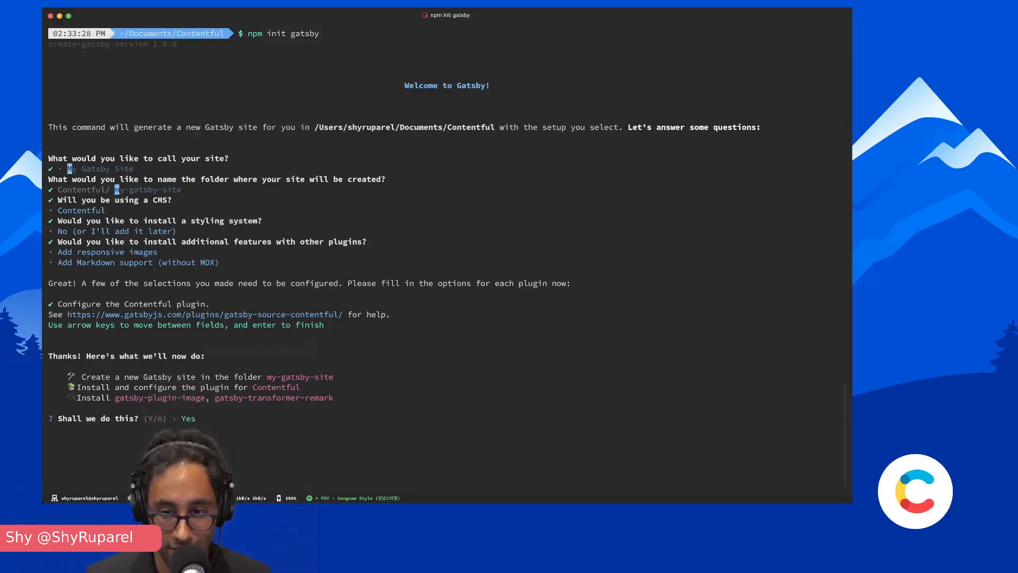
- Confirm site creation, move into my-gatsby-site, and open it in VS Code with 'code .'
key(Return)
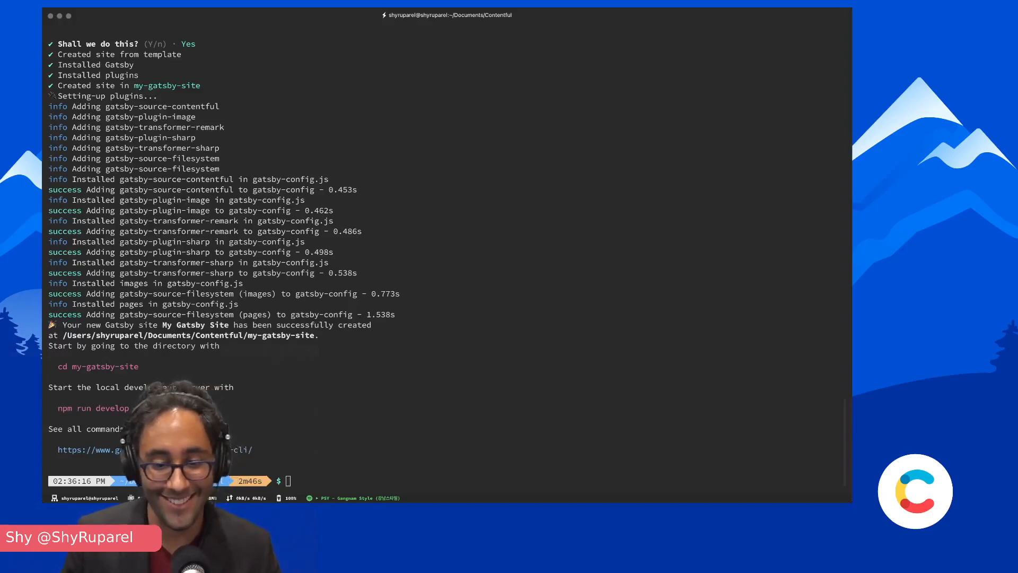
mouse_move(815, 306)
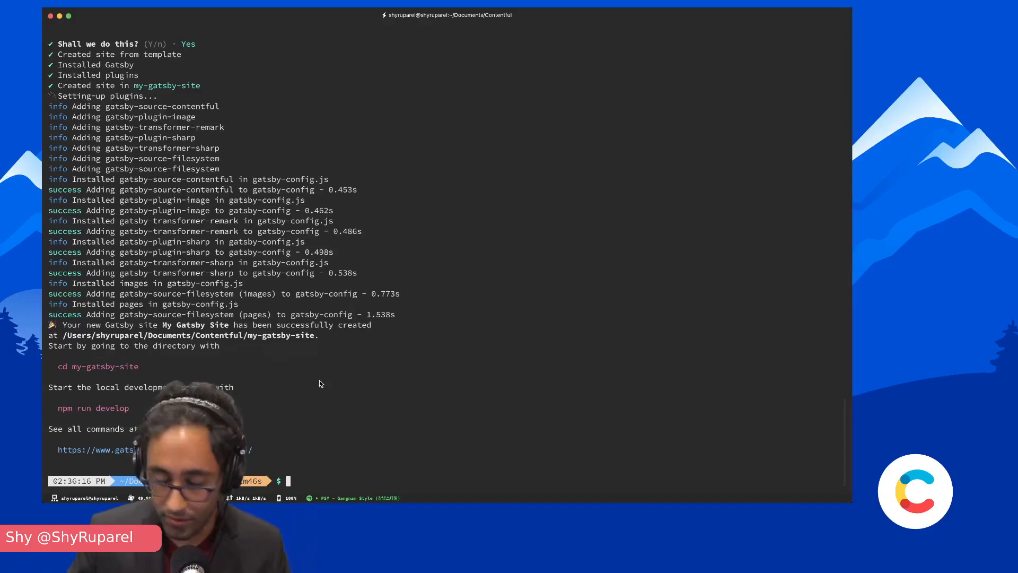
text(cd ..)
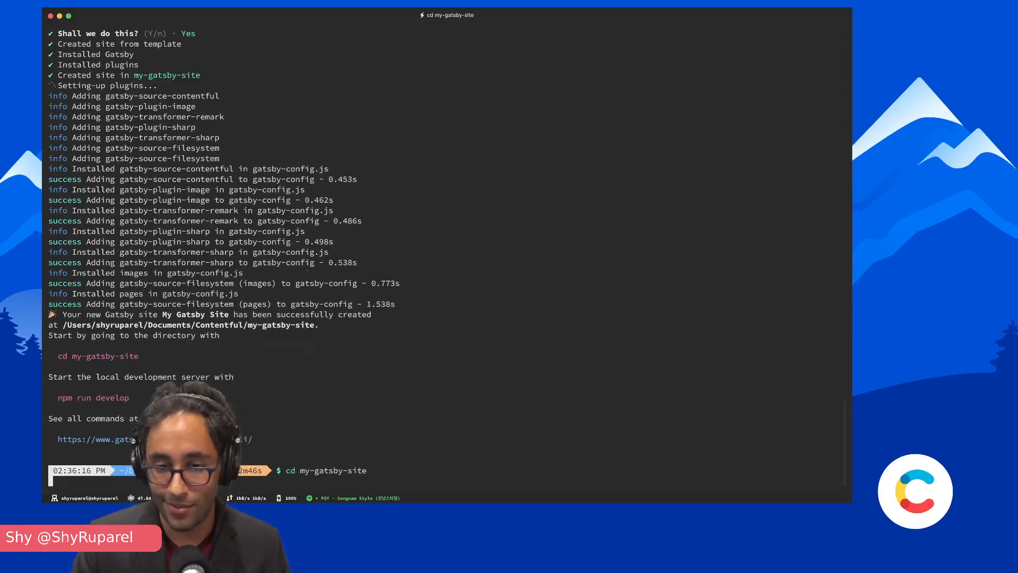
key(Return)
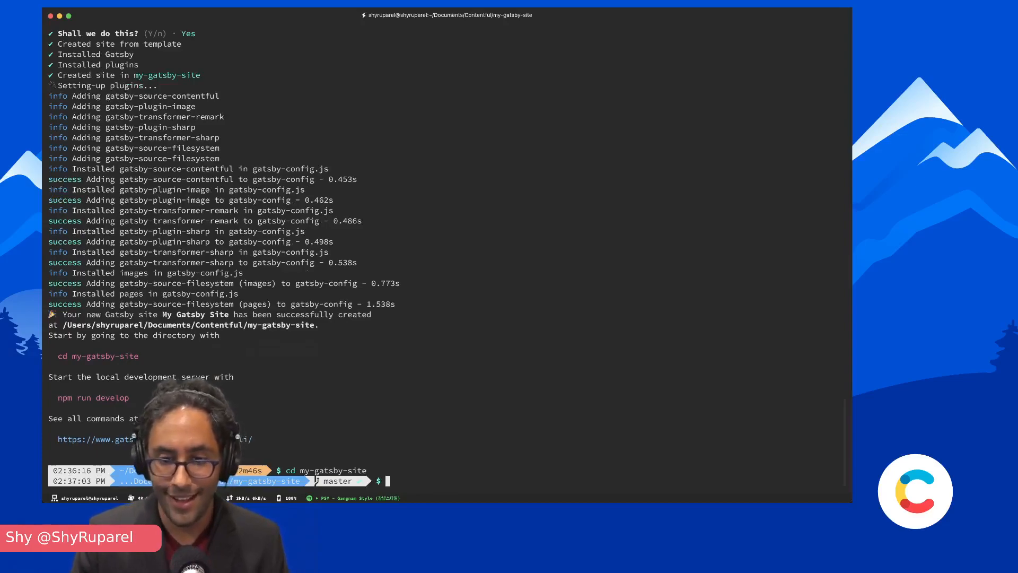
text(code .)
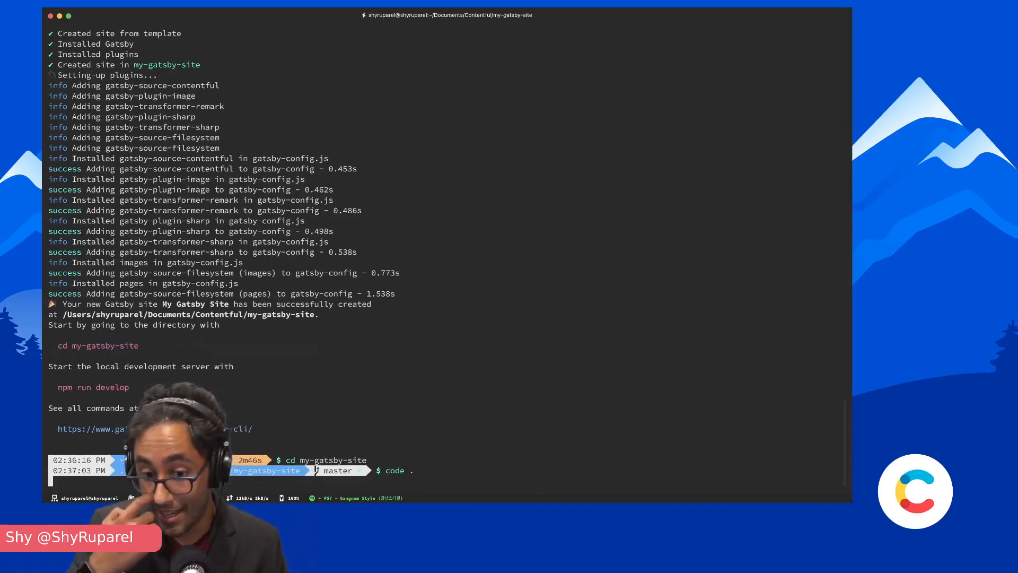
key(Return)
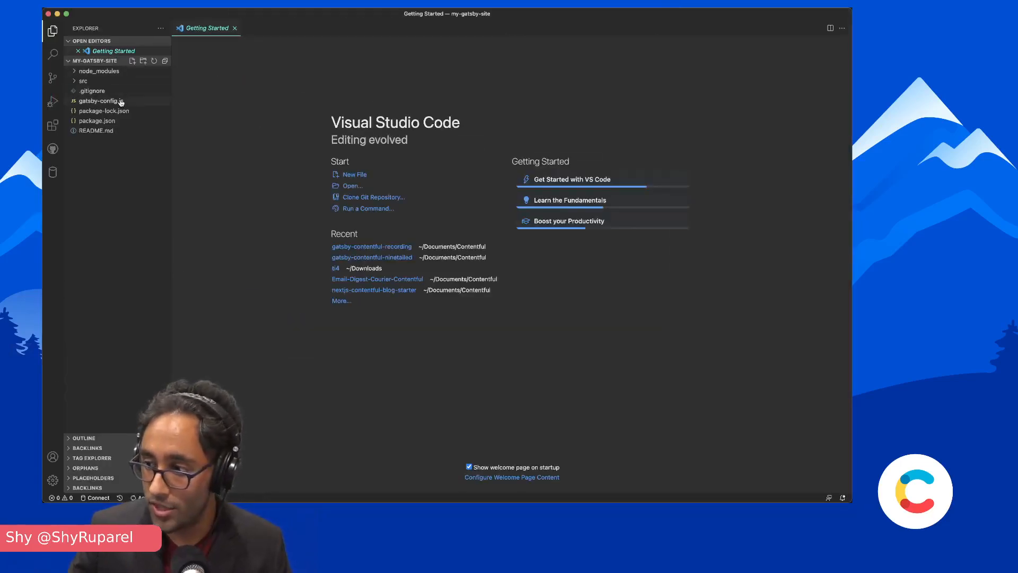
- Open gatsby-config.js and scroll through the Contentful plugin's token and space ID settings
click(101, 100)
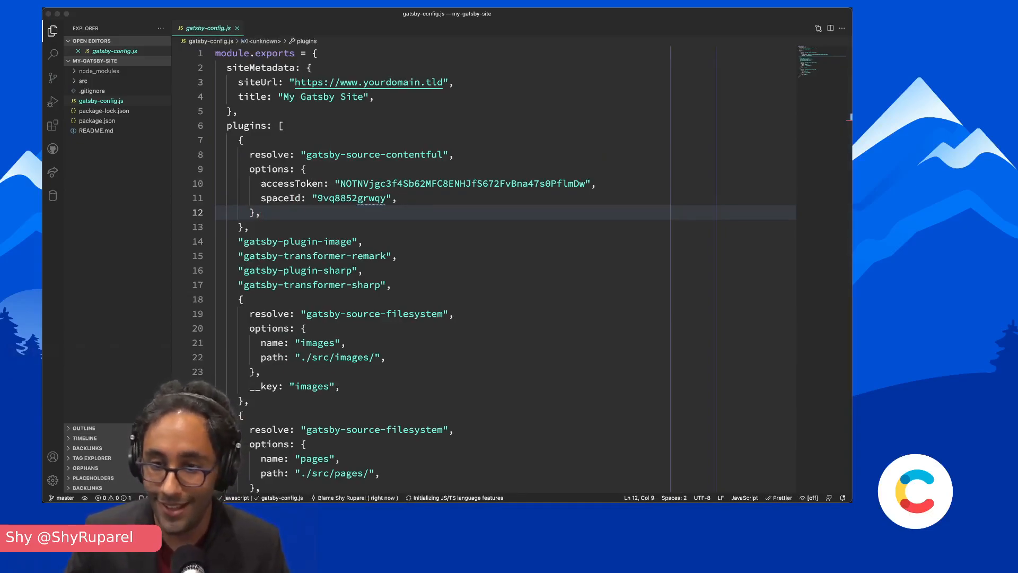
mouse_move(319, 234)
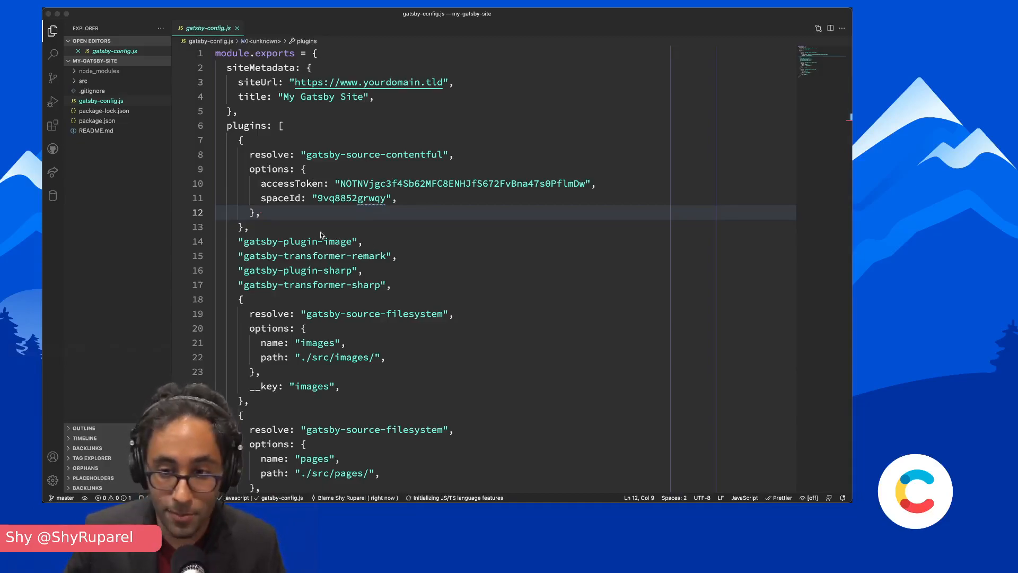
scroll(down, 3)
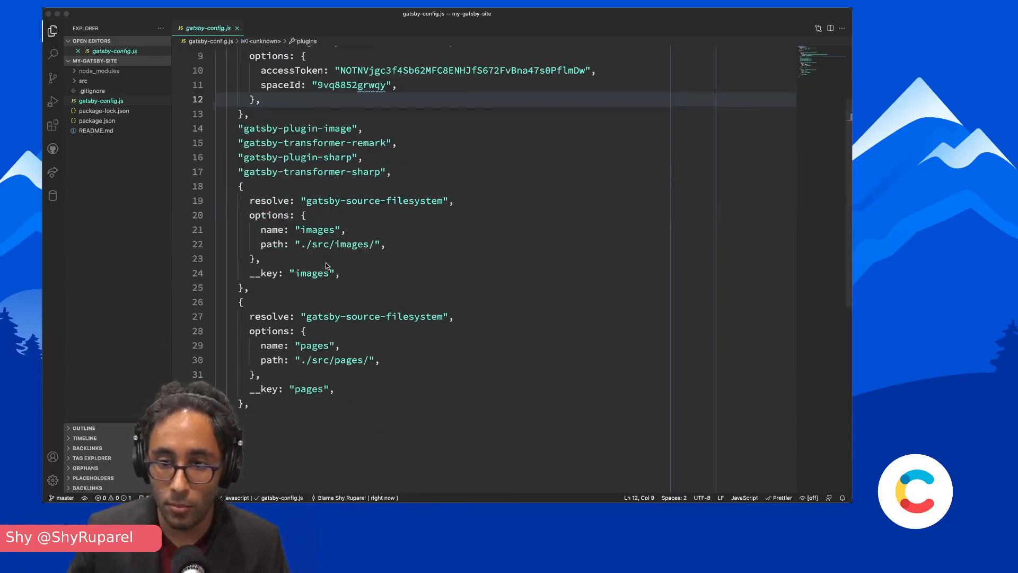
scroll(up, 3)
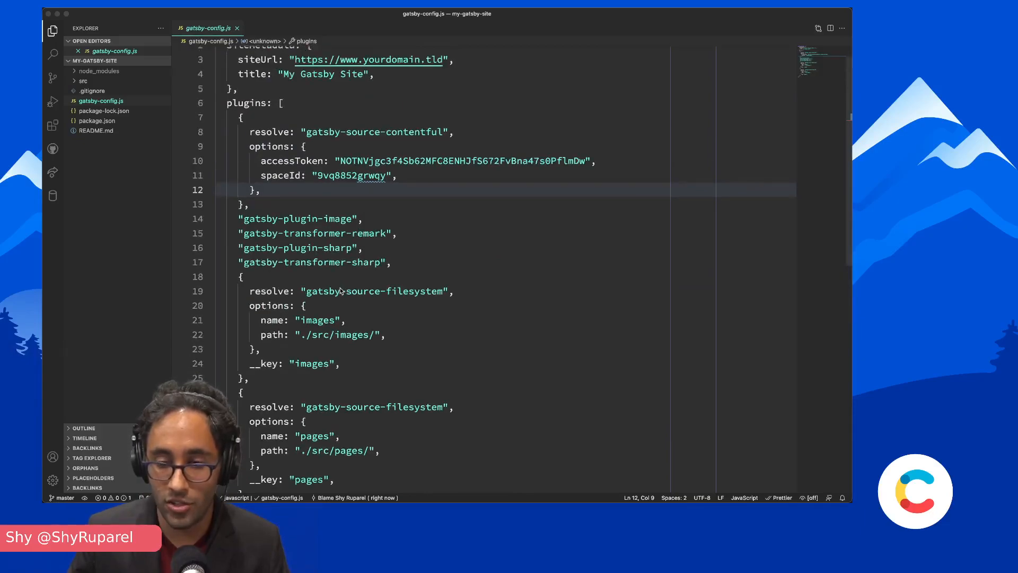
scroll(up, 3)
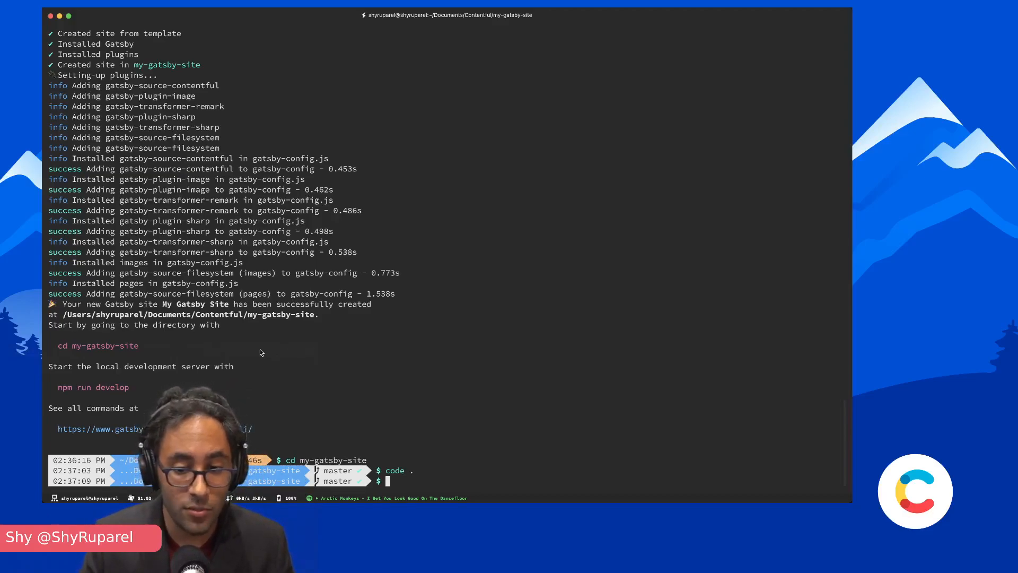
- Start the dev server with 'npm run develop' and follow the Contentful data build output
text(npm run develop)
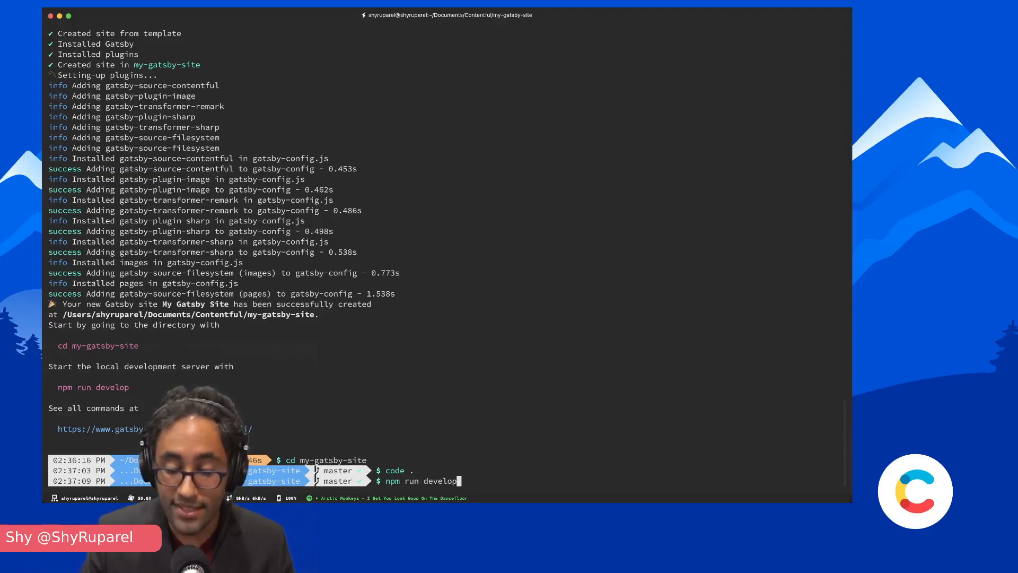
key(Return)
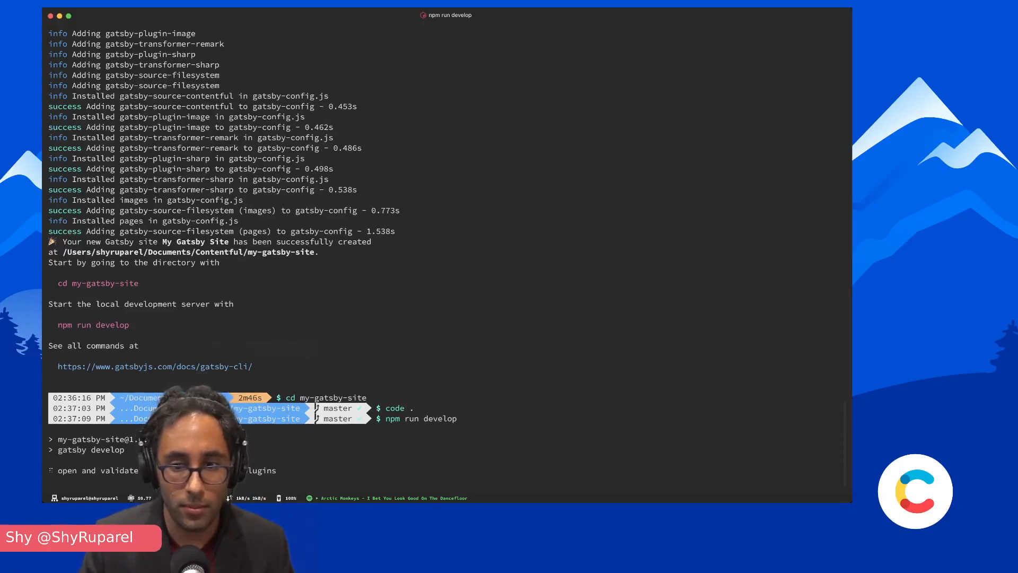
scroll(down, 3)
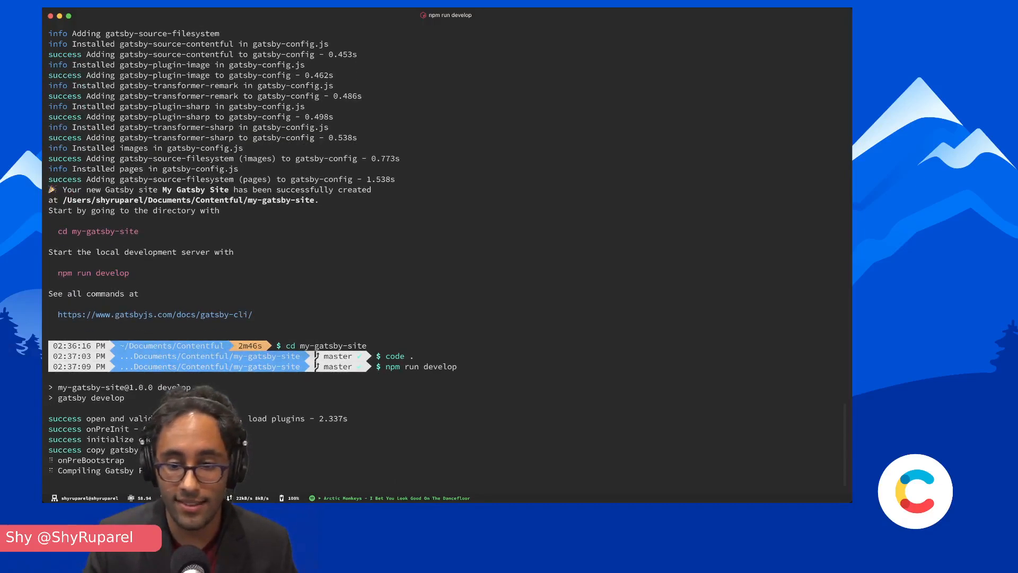
scroll(down, 3)
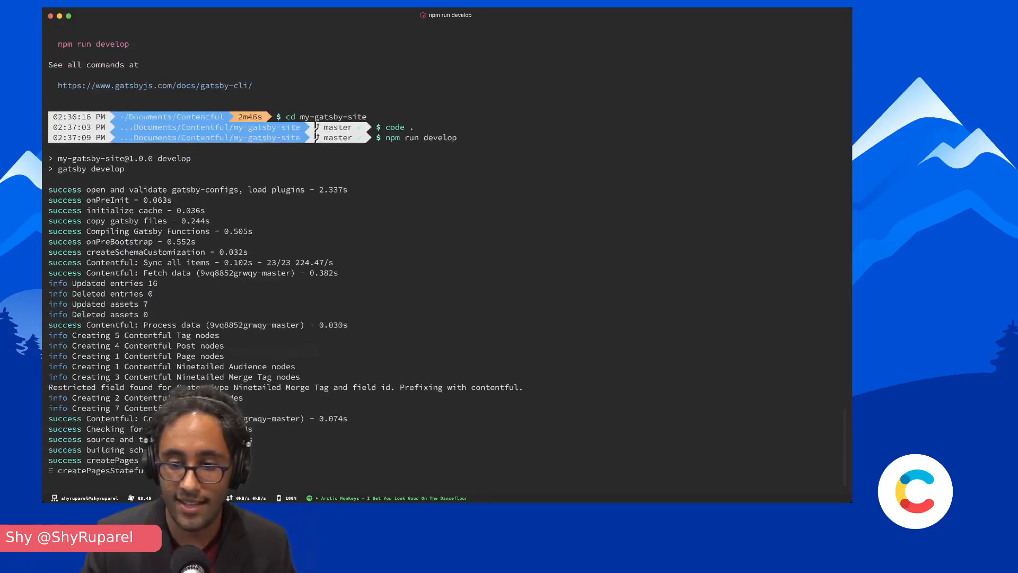
scroll(down, 3)
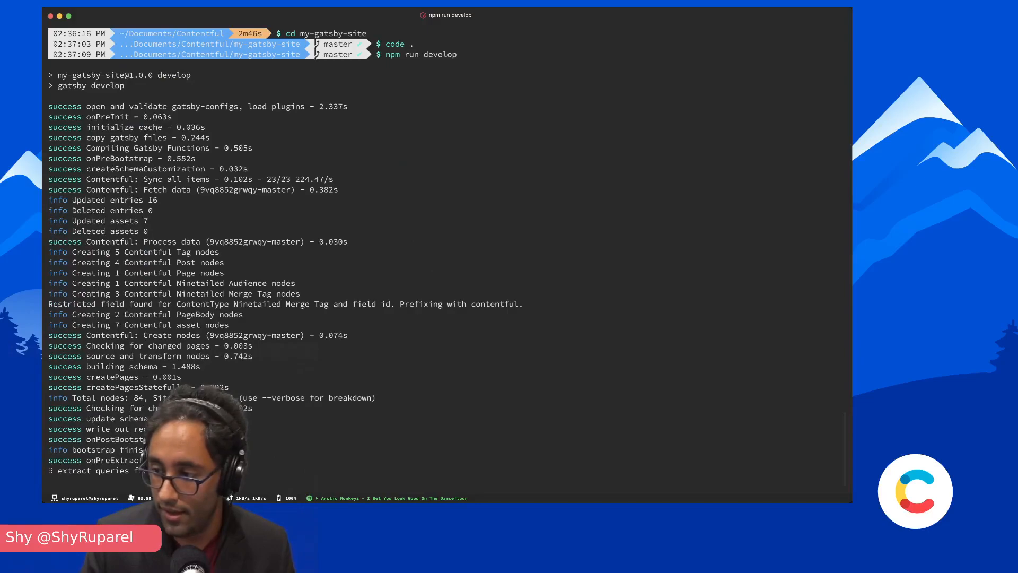
scroll(down, 3)
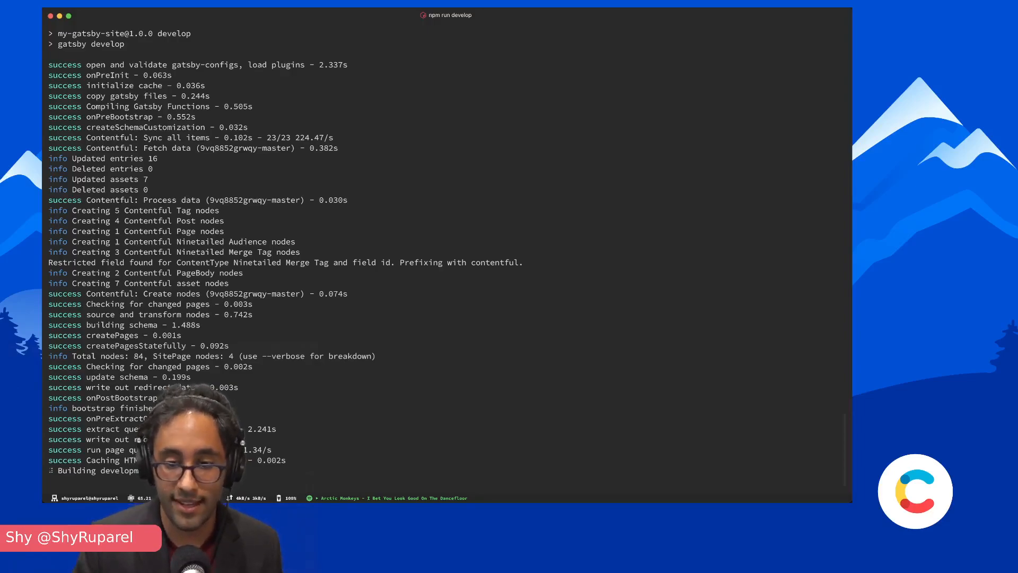
scroll(down, 3)
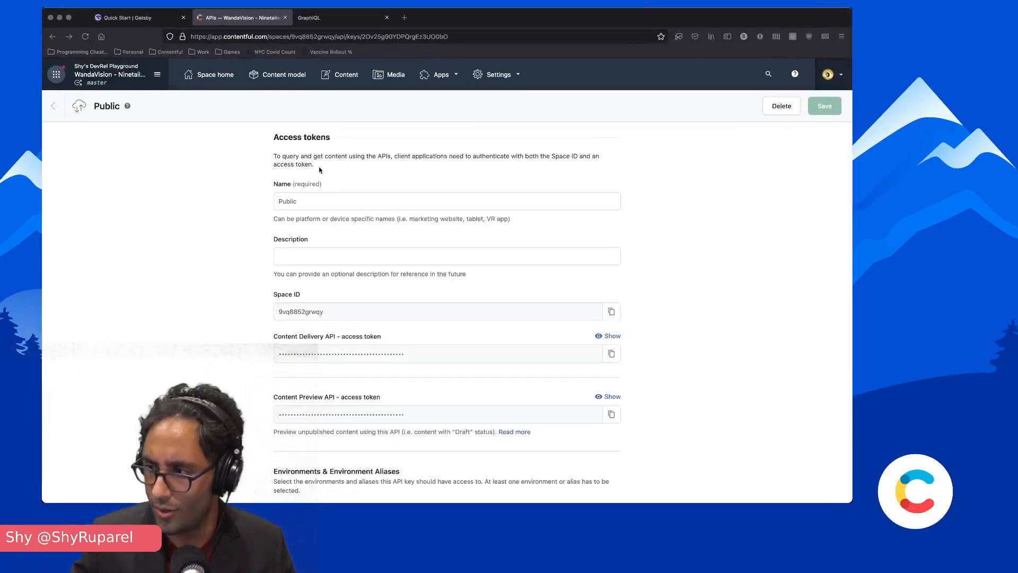
- Browse the root Query fields in GraphiQL's Documentation Explorer, then return to Schema
click(426, 17)
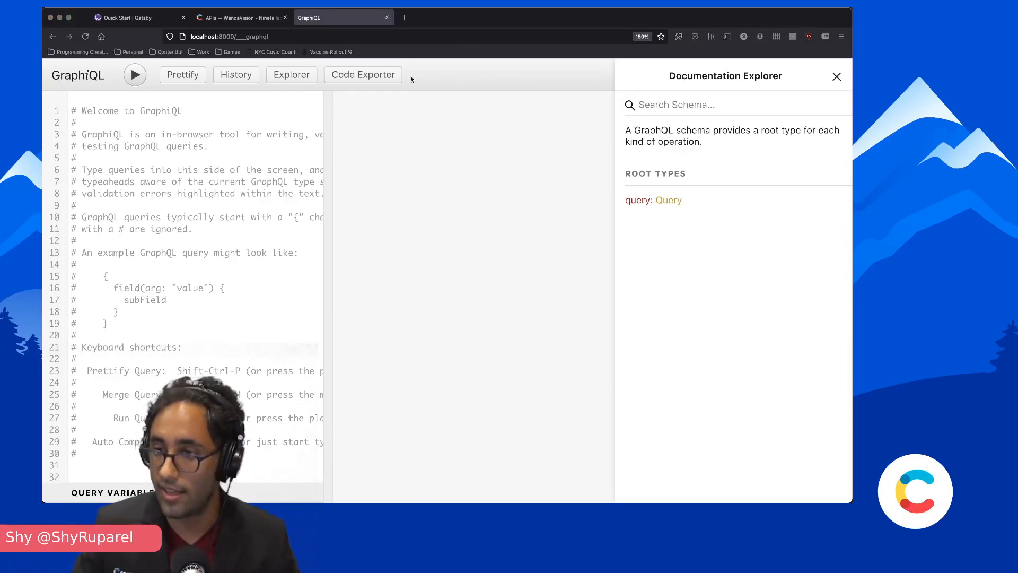
click(653, 200)
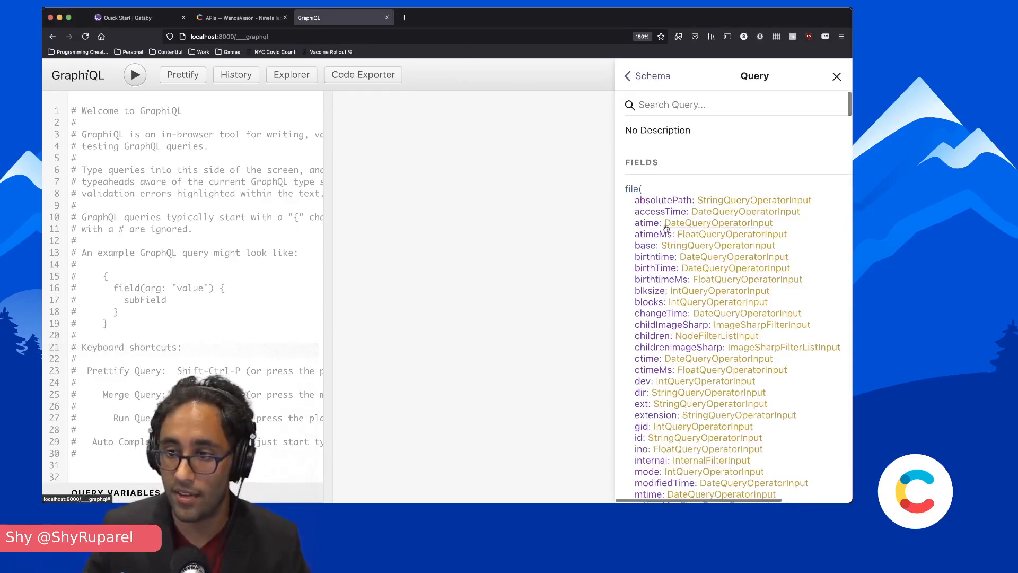
scroll(down, 3)
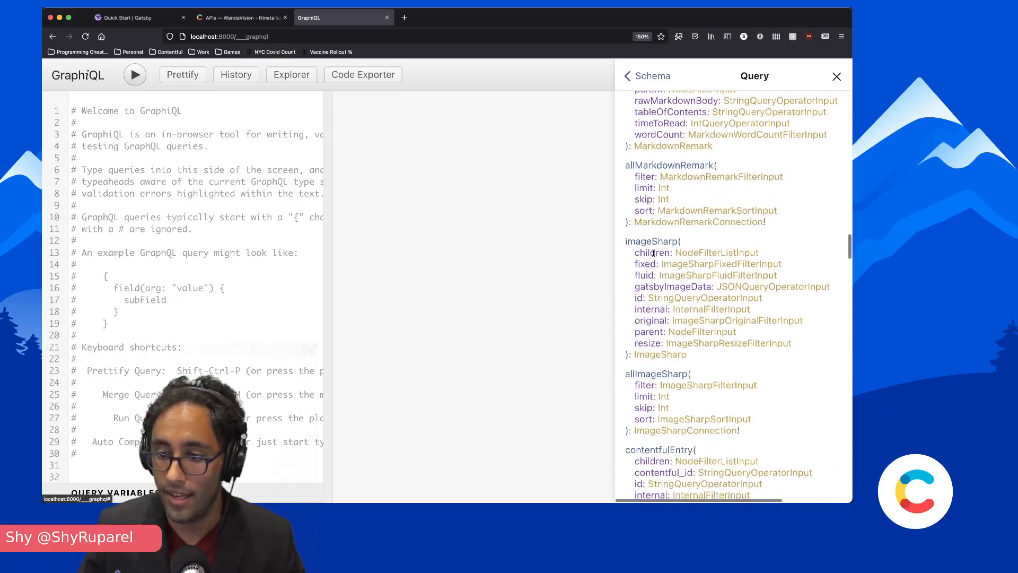
scroll(down, 3)
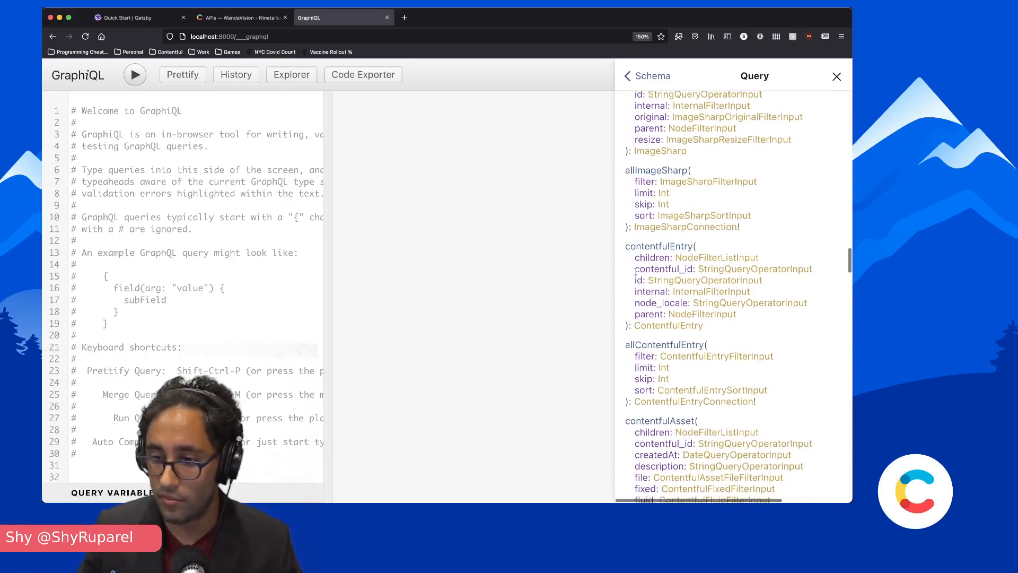
click(648, 76)
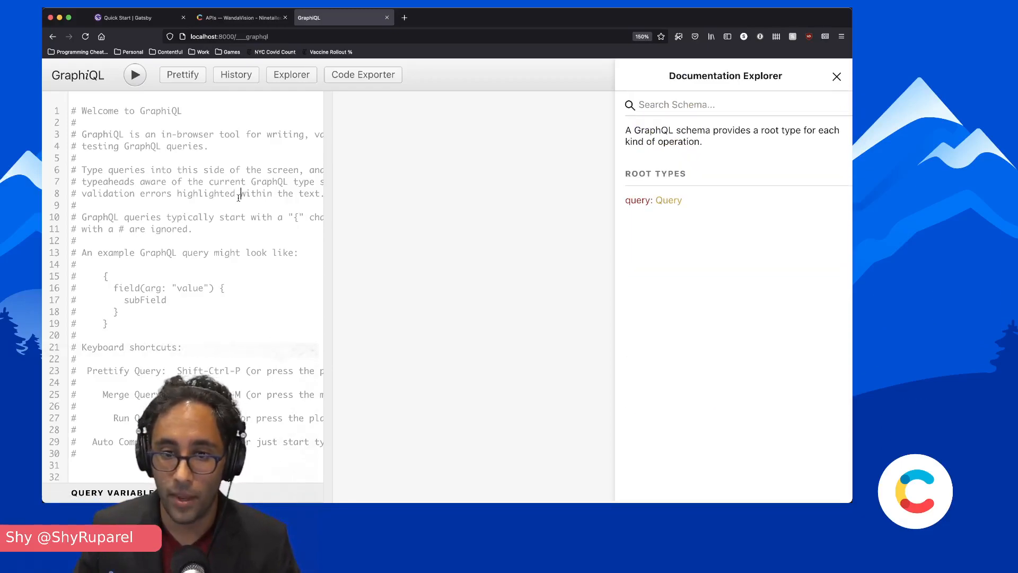
- Write and run query{ allContentfulPost{edges{node{title}}} }, returning four post titles
text(query)
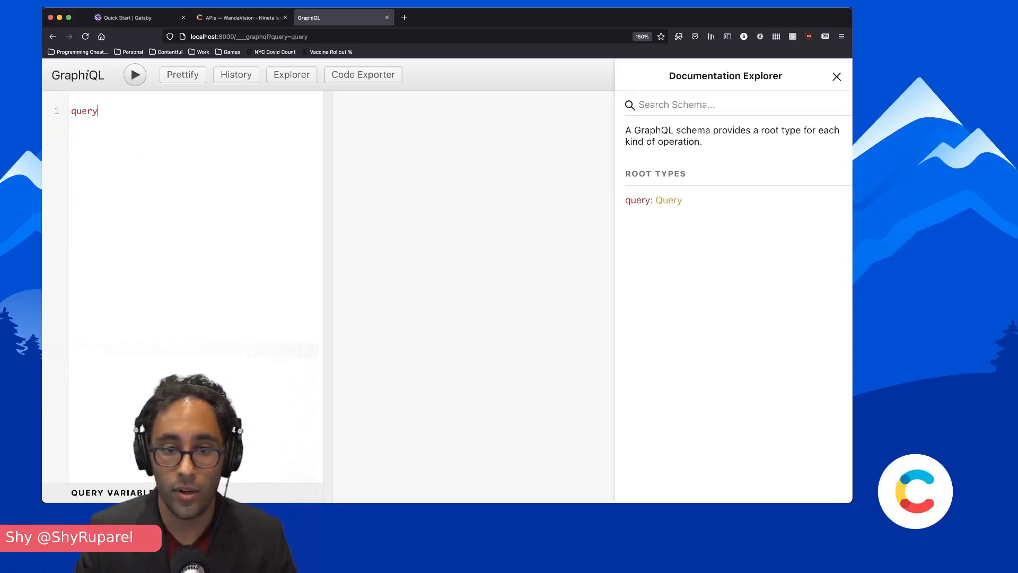
text({)
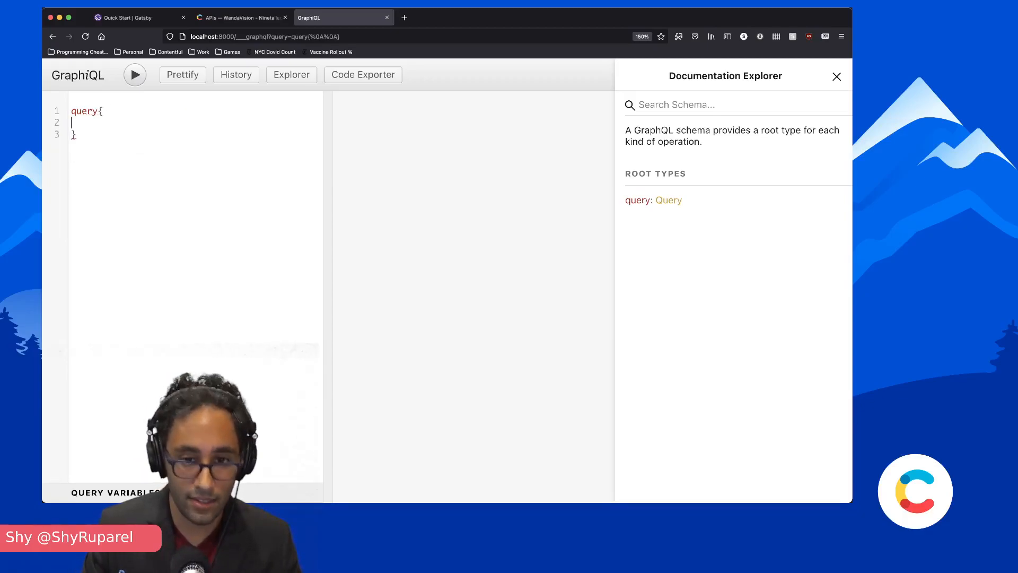
click(78, 122)
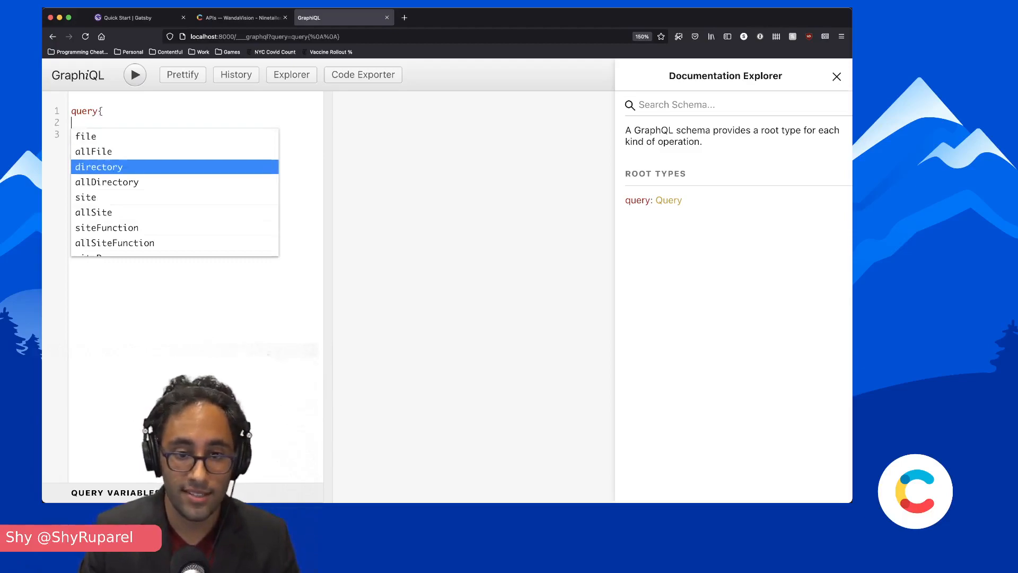
scroll(down, 3)
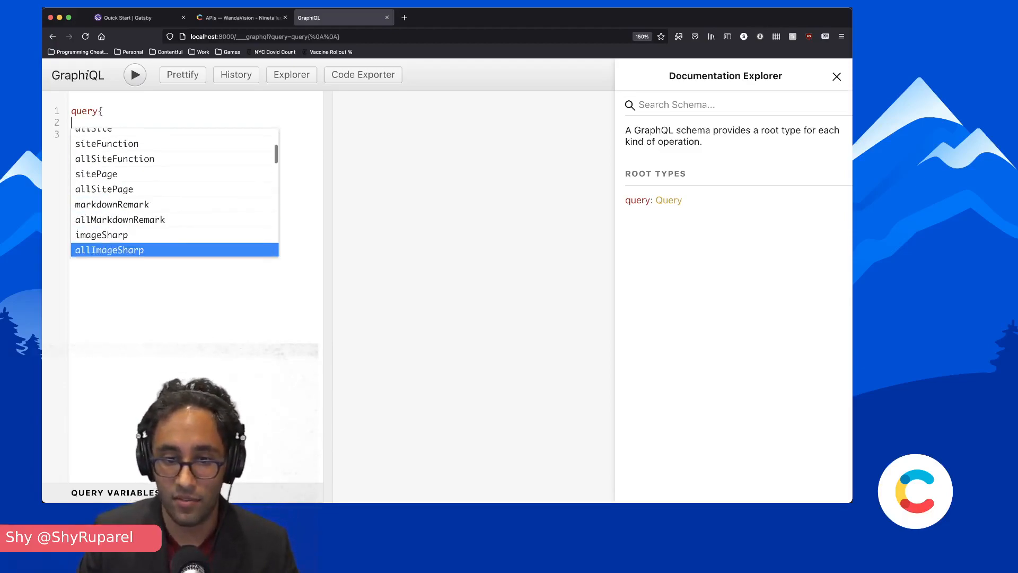
scroll(down, 3)
text(allContentfulPost)
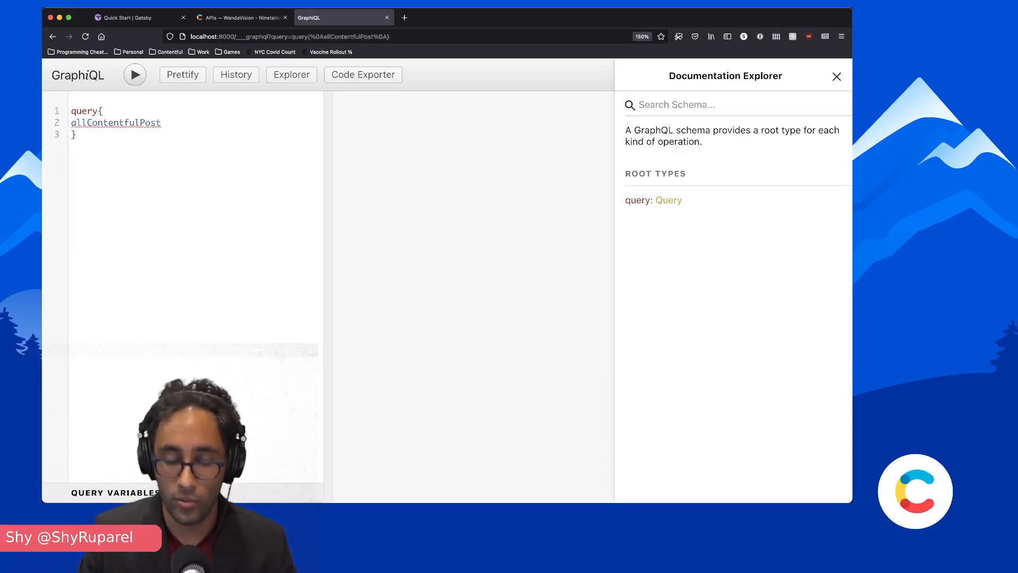
text({edges{)
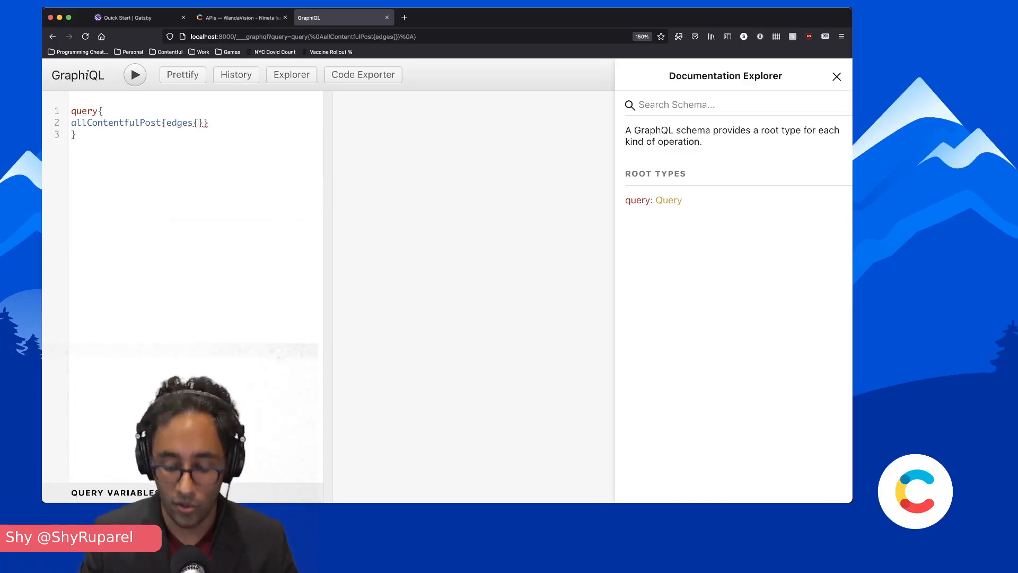
text(node{t)
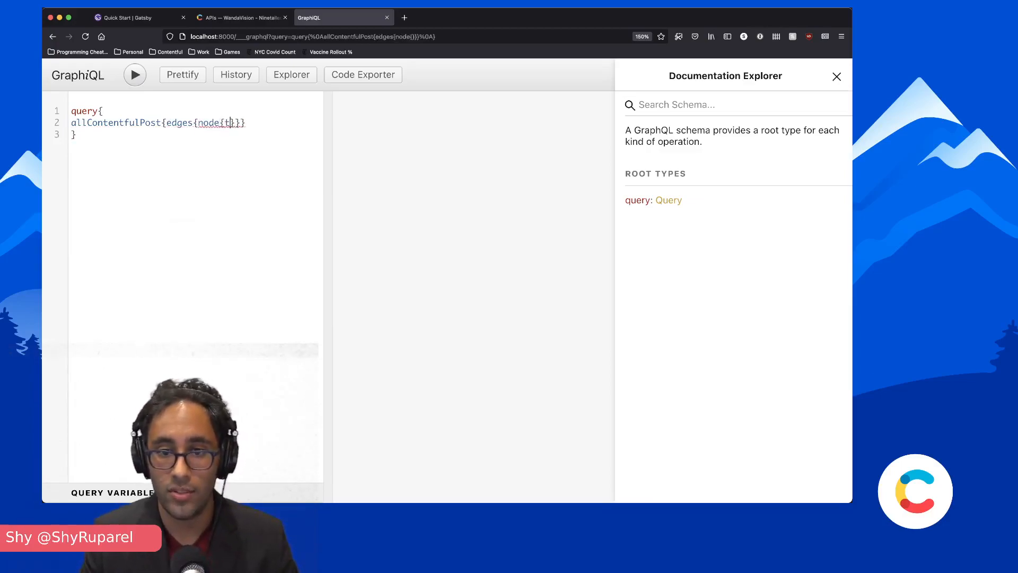
text(itle)
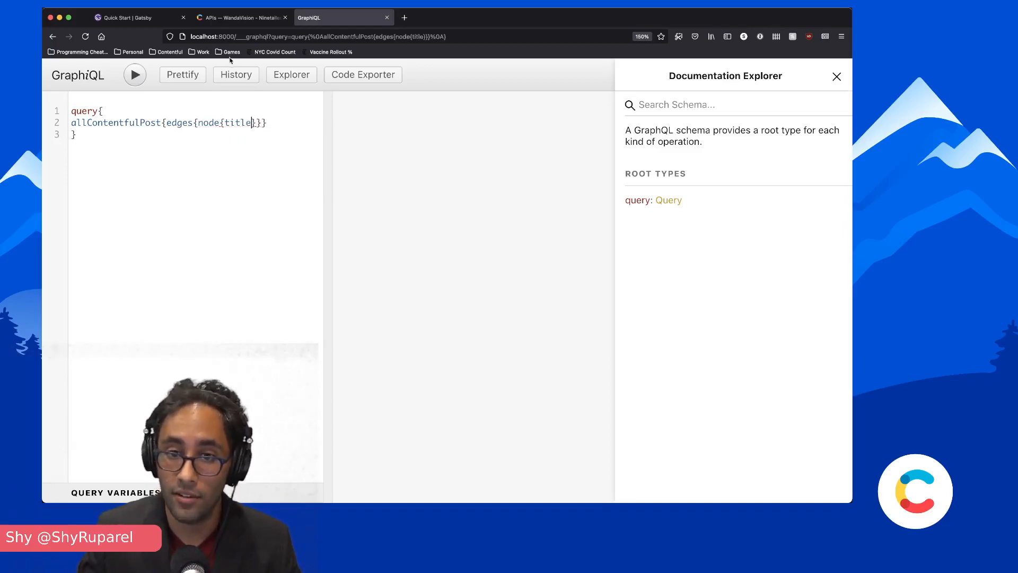
click(134, 75)
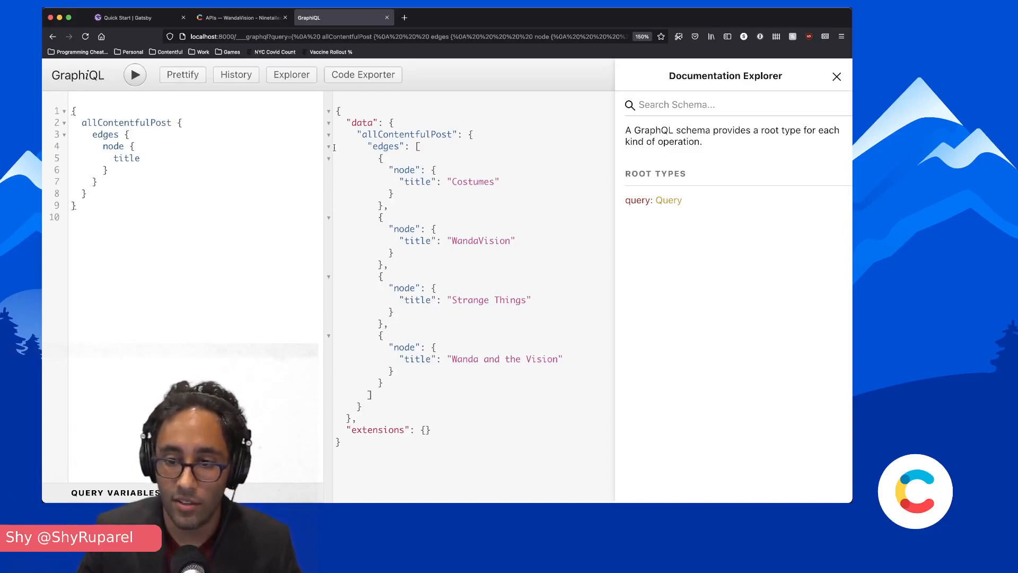
click(241, 17)
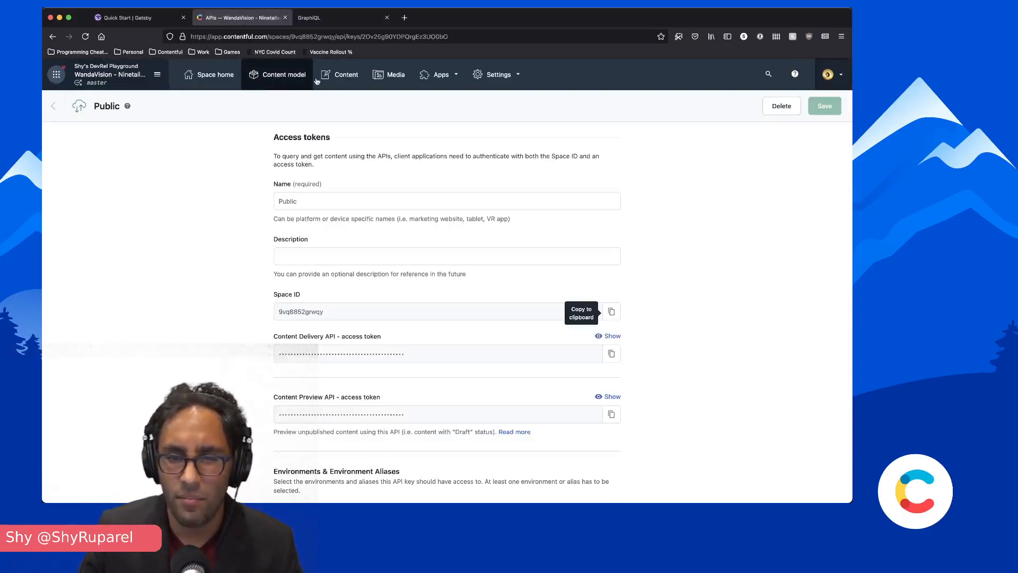
click(346, 74)
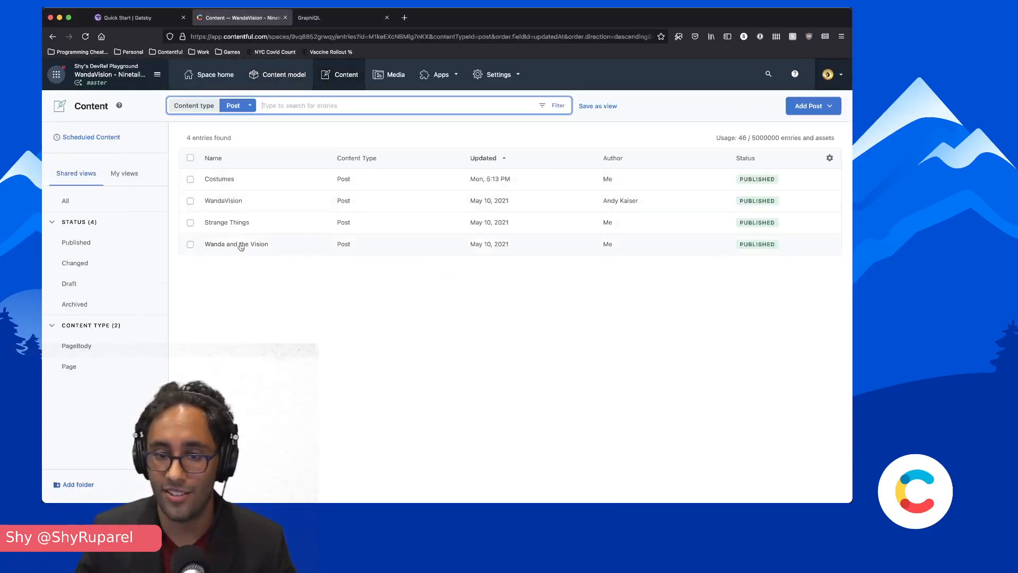
click(237, 243)
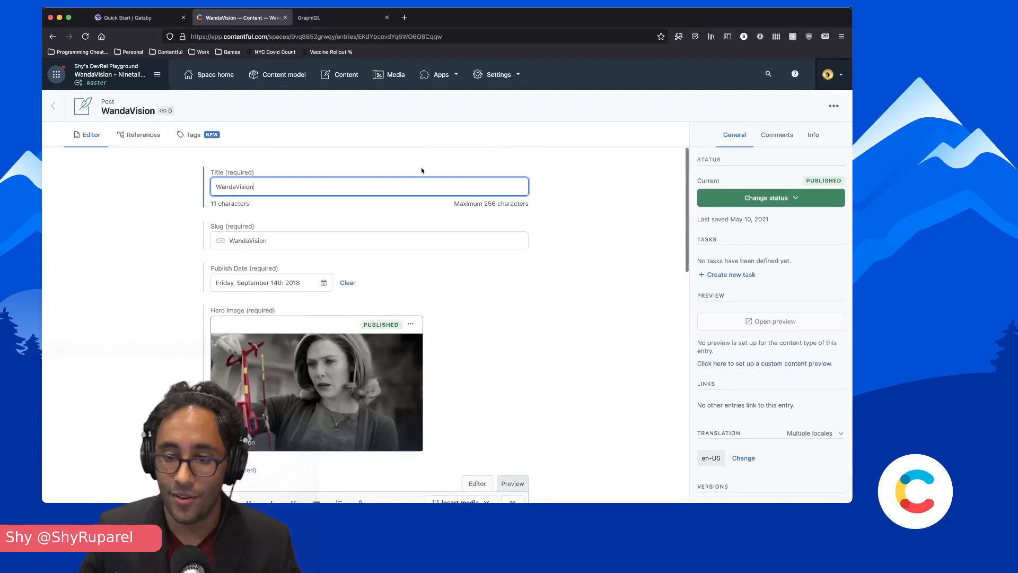
click(338, 18)
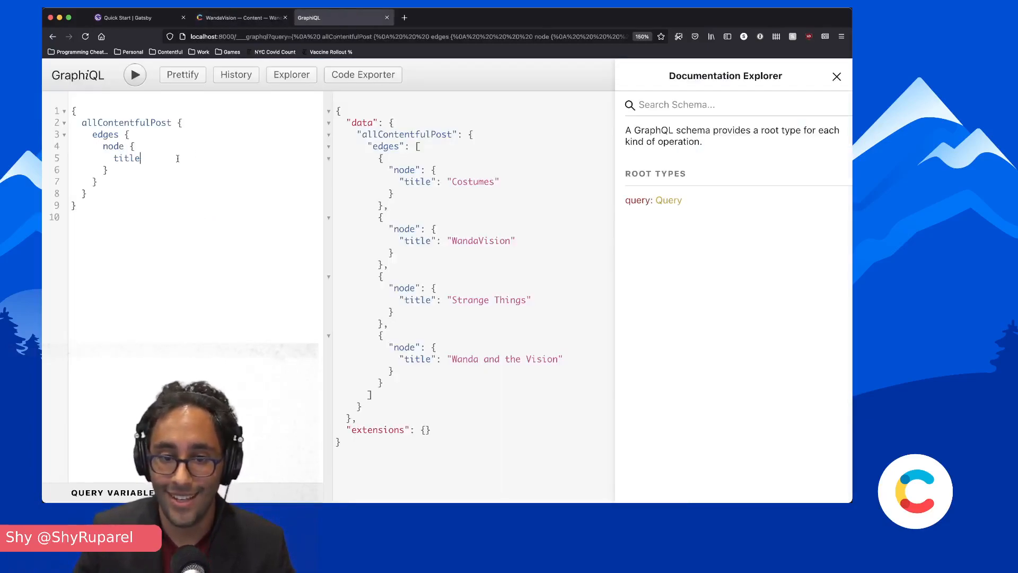
- Add heroImage with fluid(maxWidth: 1000) { ...GatsbyContentfulFluid } below title
key(Return)
text(heroImage)
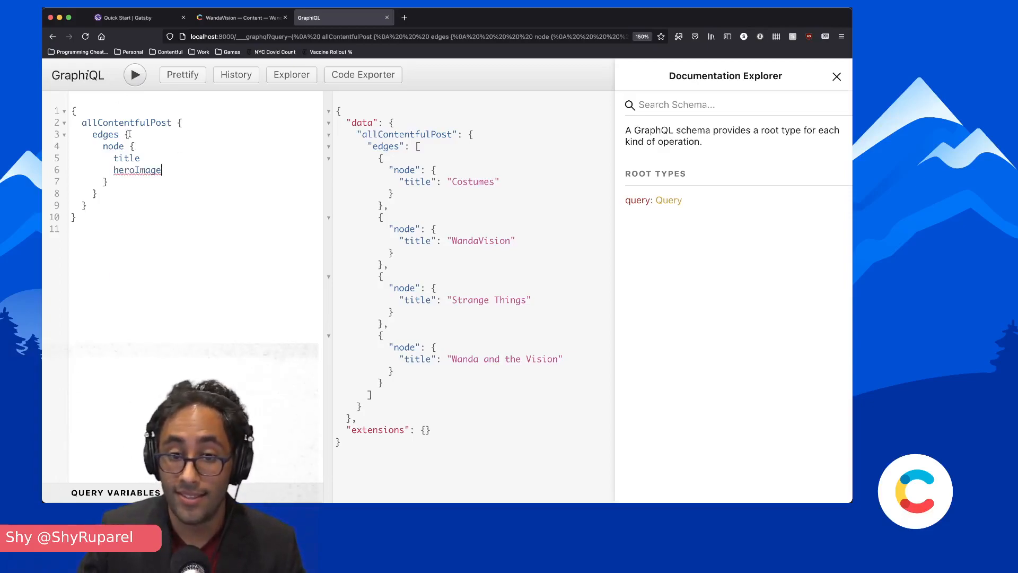
mouse_move(136, 170)
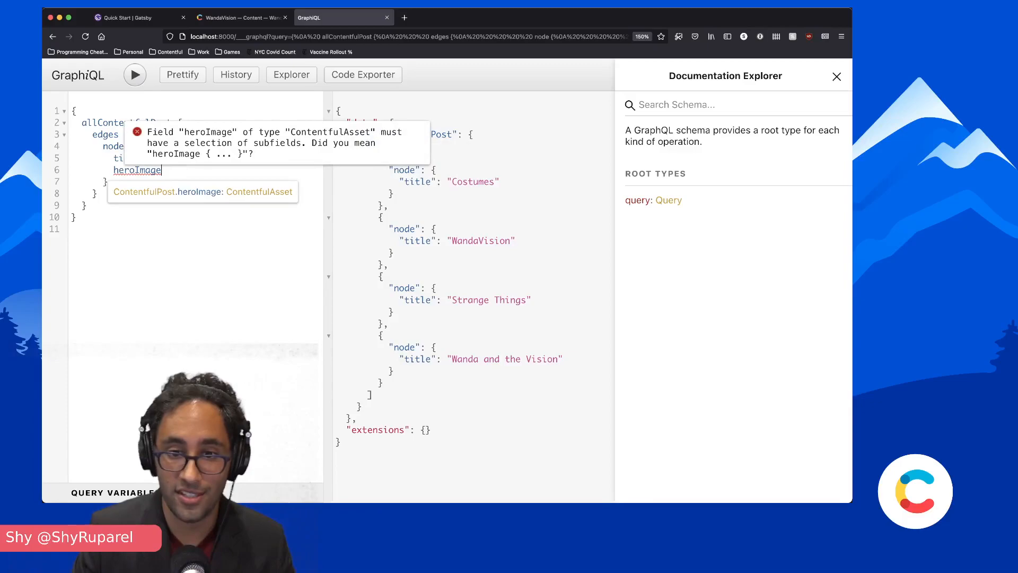
text({)
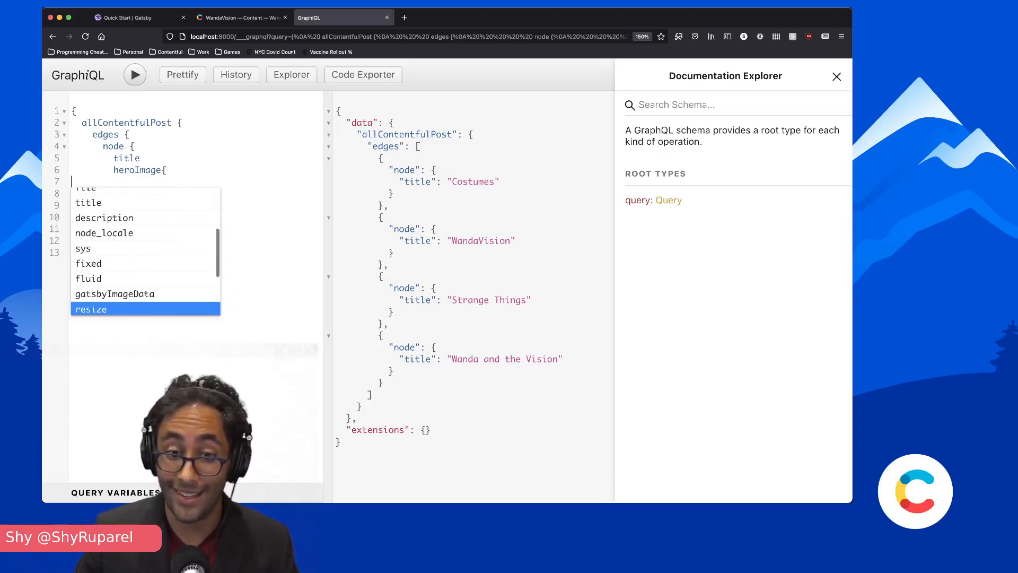
click(88, 277)
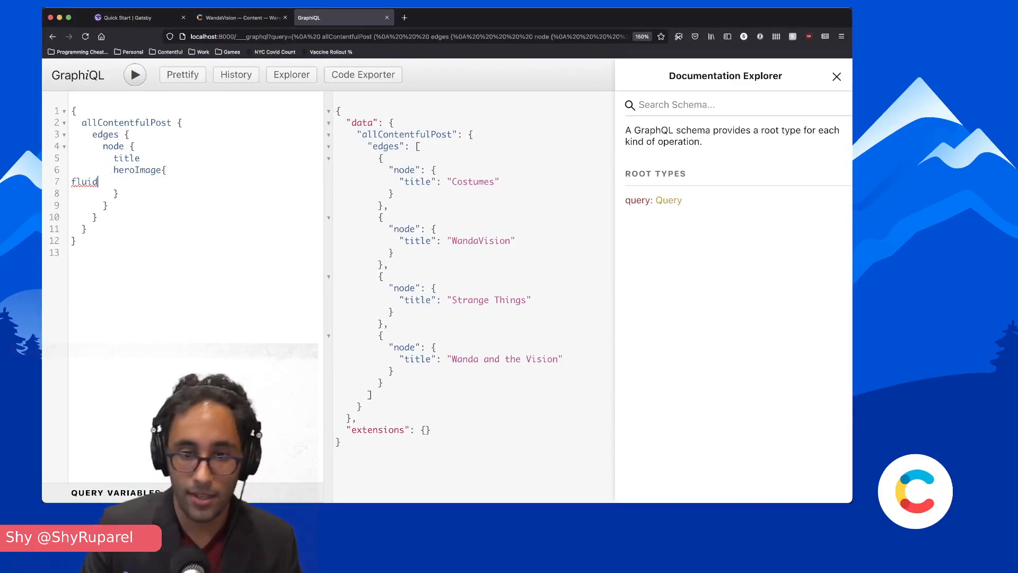
text((maxWidth:)
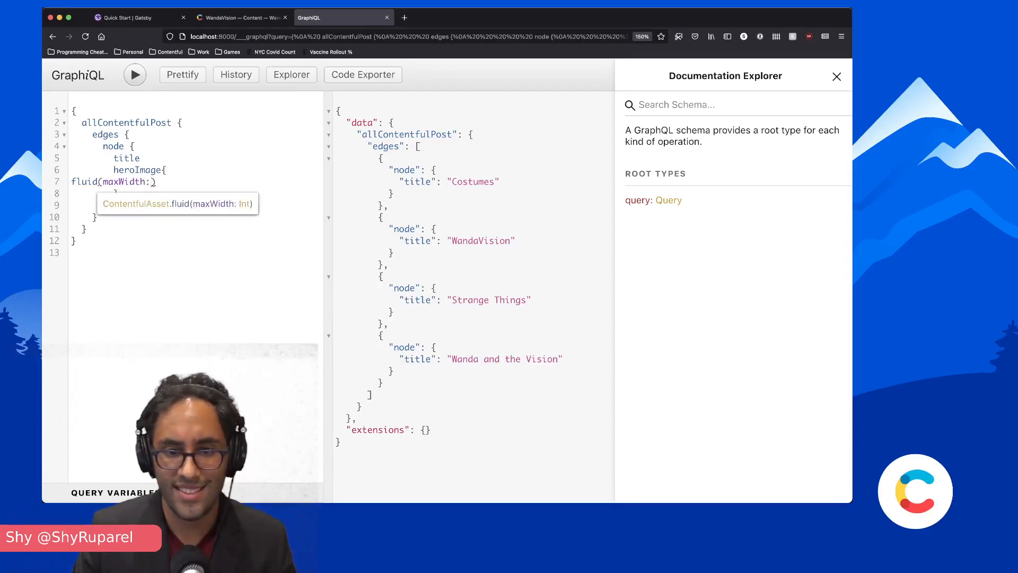
text(1000)
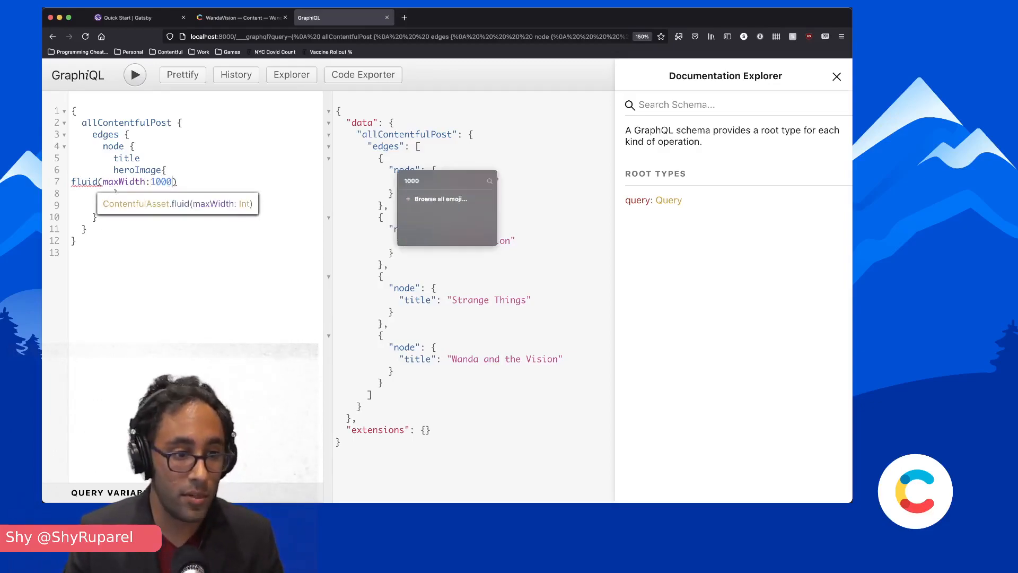
text({})
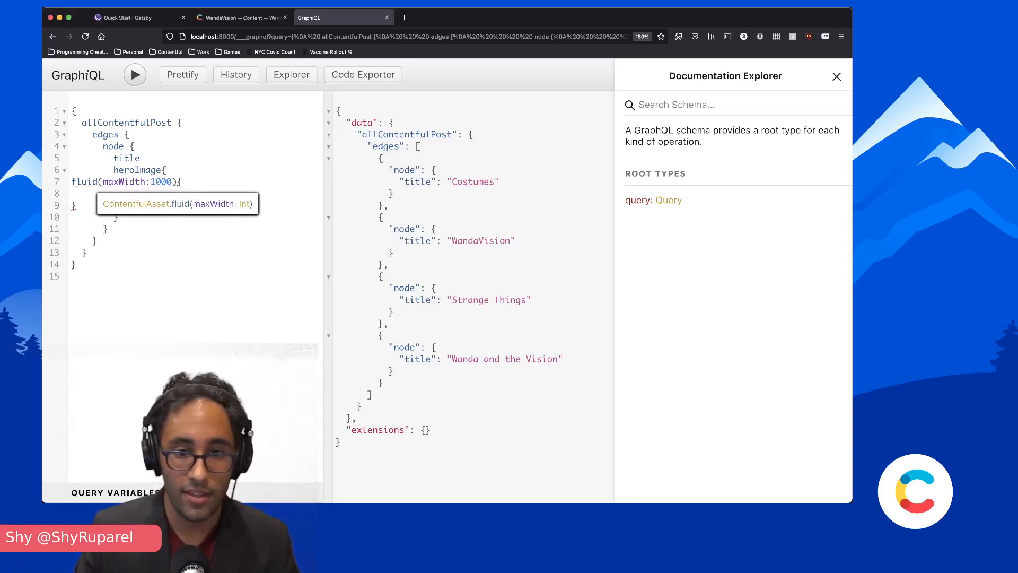
text(...)
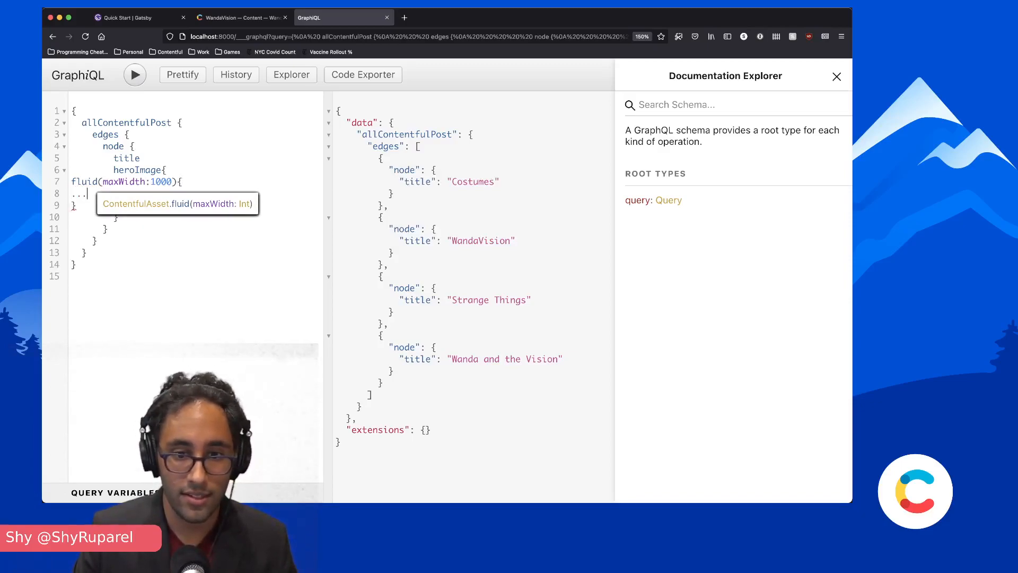
text(GatsbyContentfulFluid)
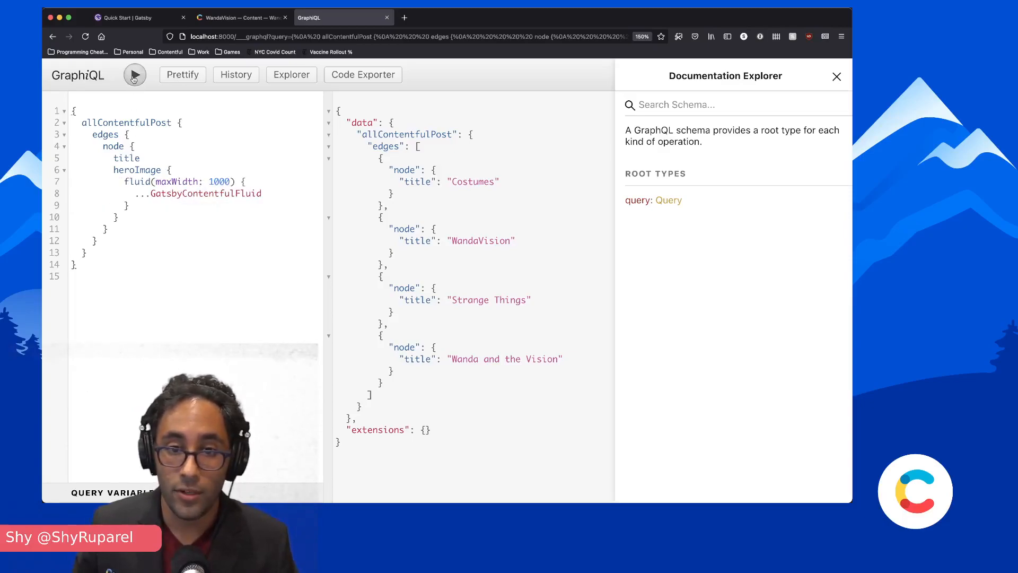
- Run the query to see fluid hero image data, then start a body{} field
click(134, 74)
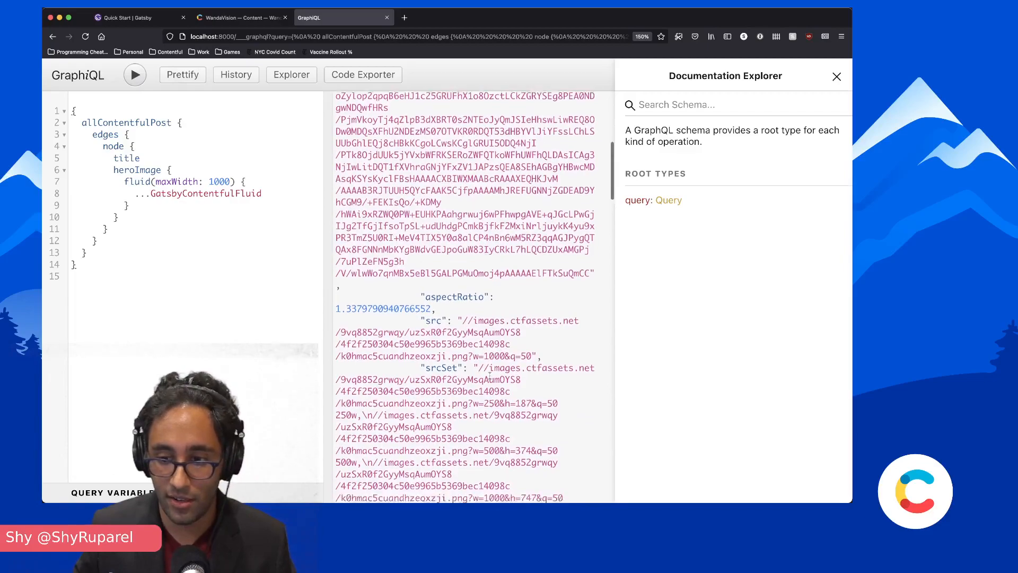
scroll(down, 3)
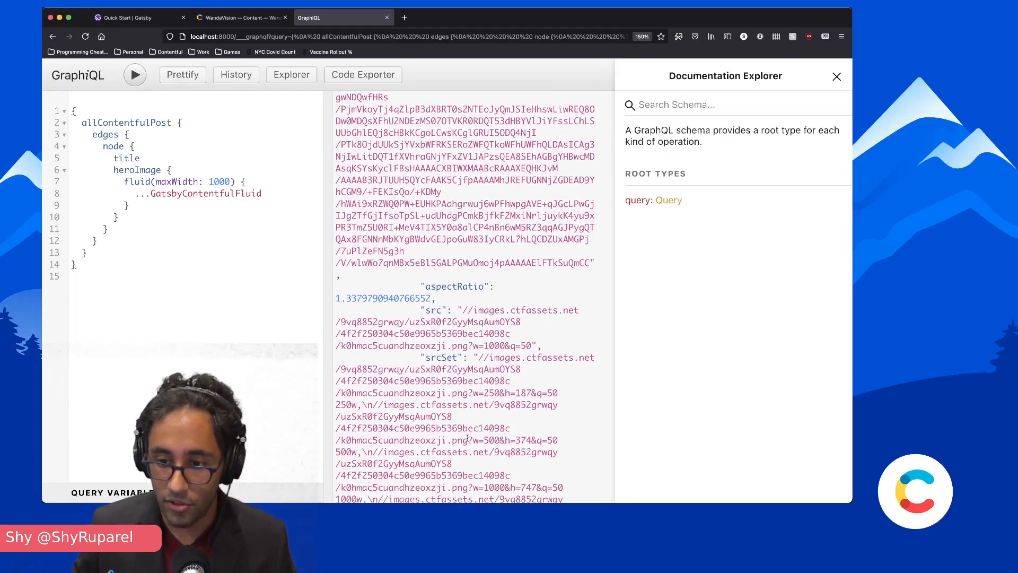
scroll(down, 3)
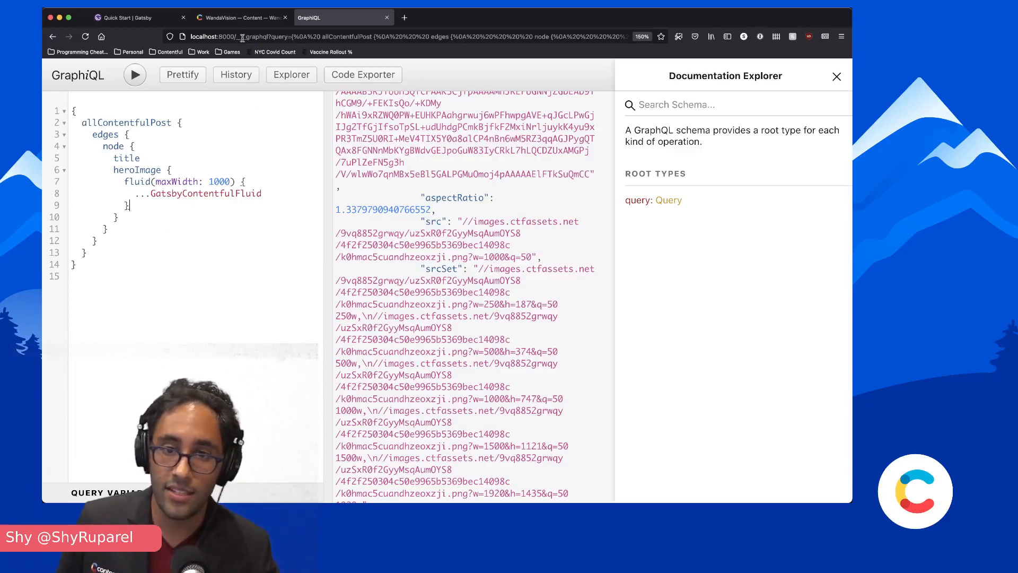
click(240, 17)
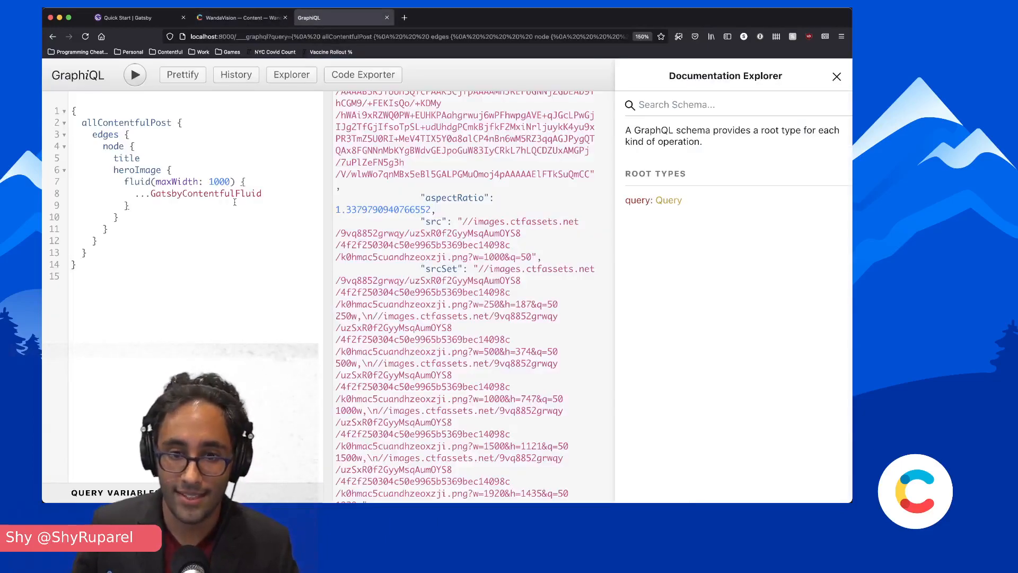
text(body{})
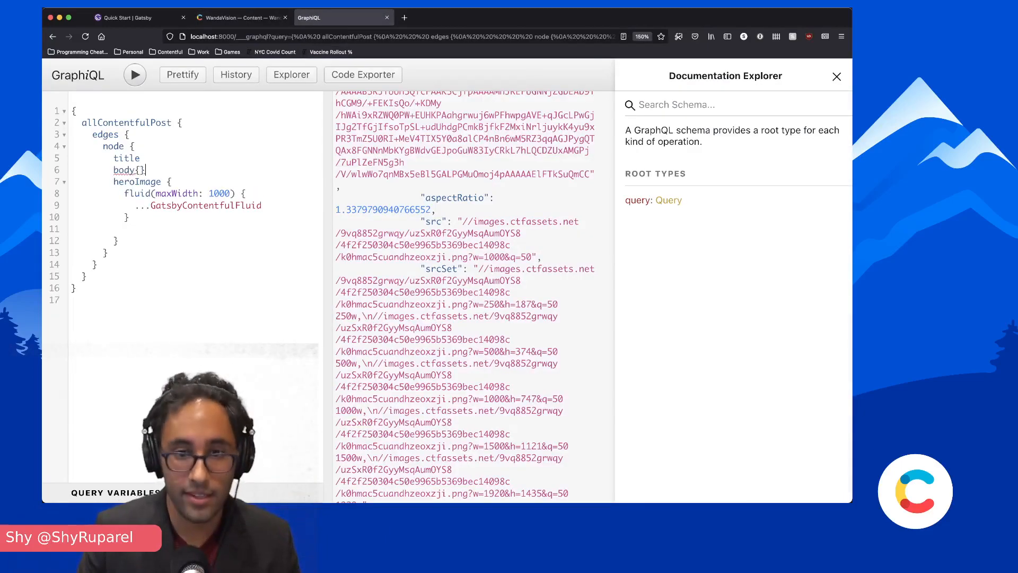
- Request childMarkdownRemark { html } inside body and run the query to get HTML bodies
key(Enter)
text(body)
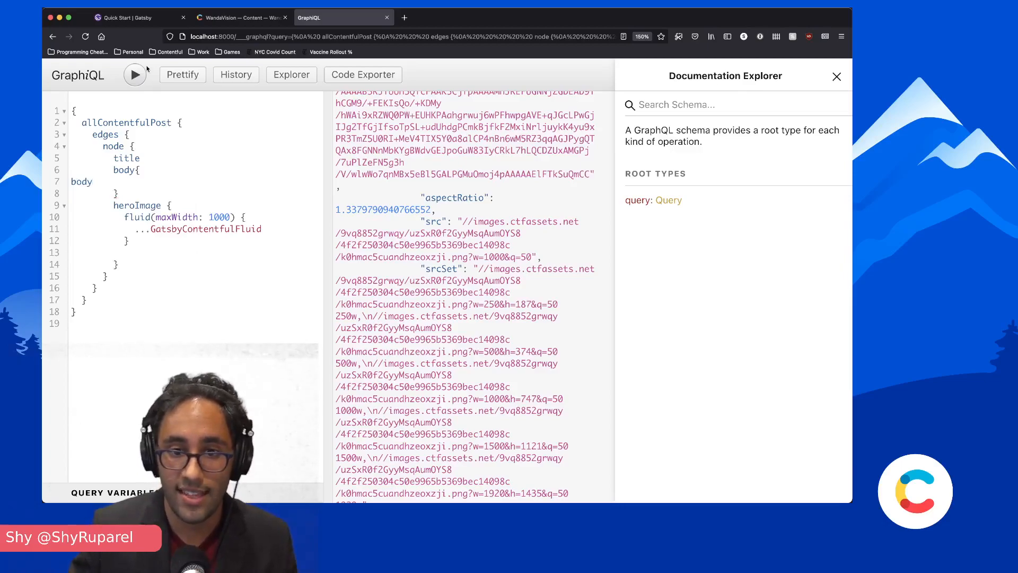
click(134, 75)
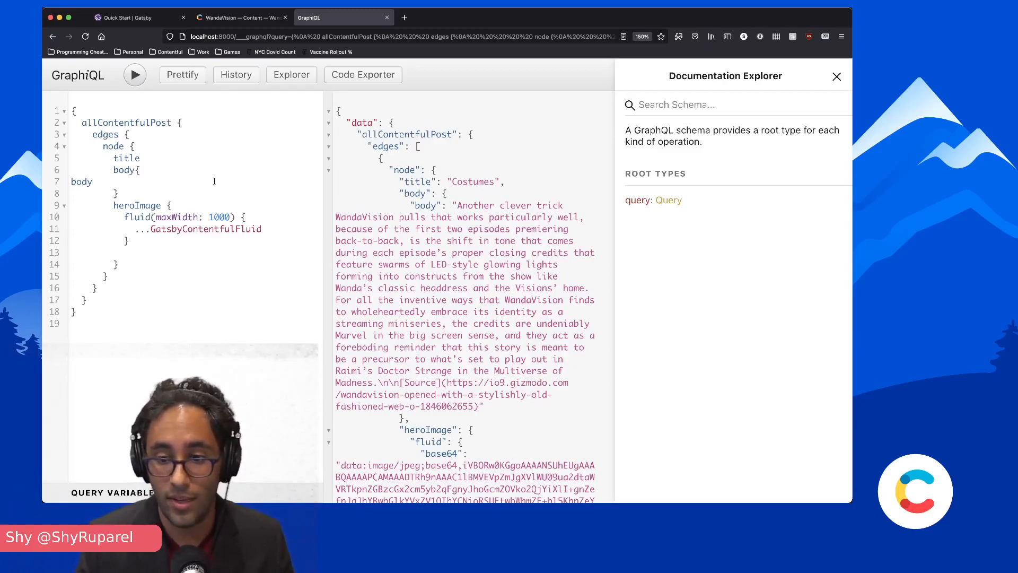
click(93, 182)
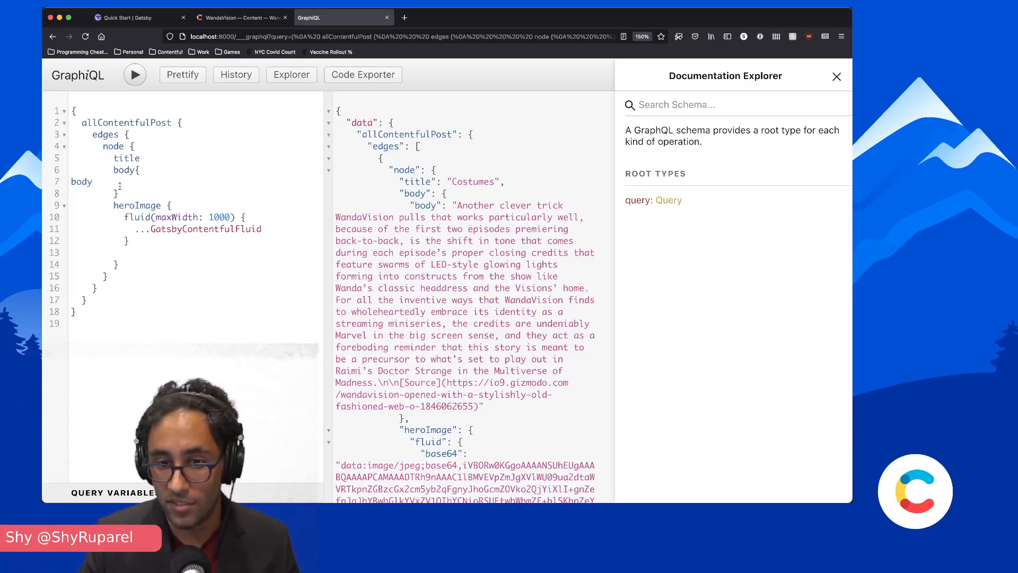
click(90, 182)
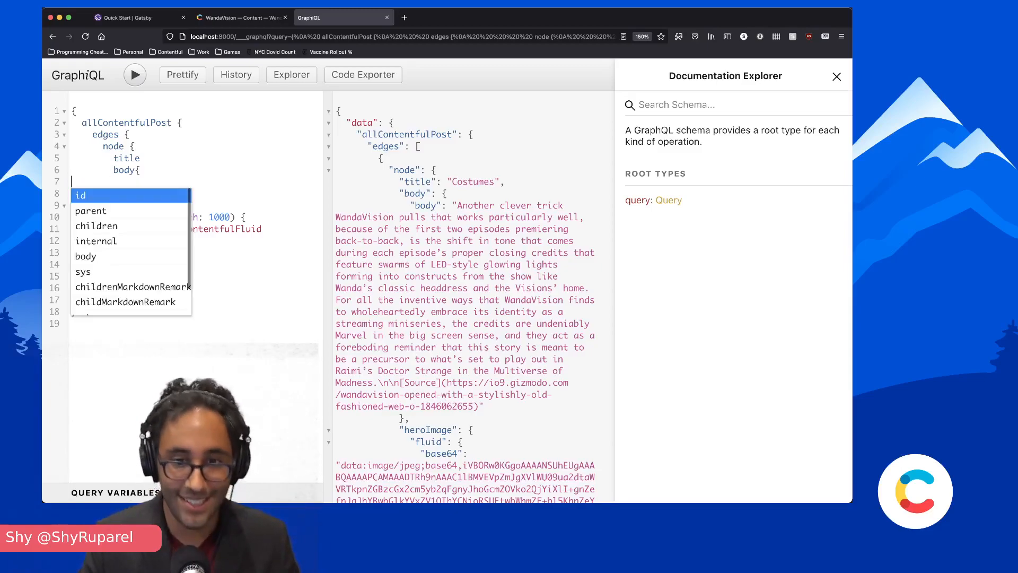
click(127, 301)
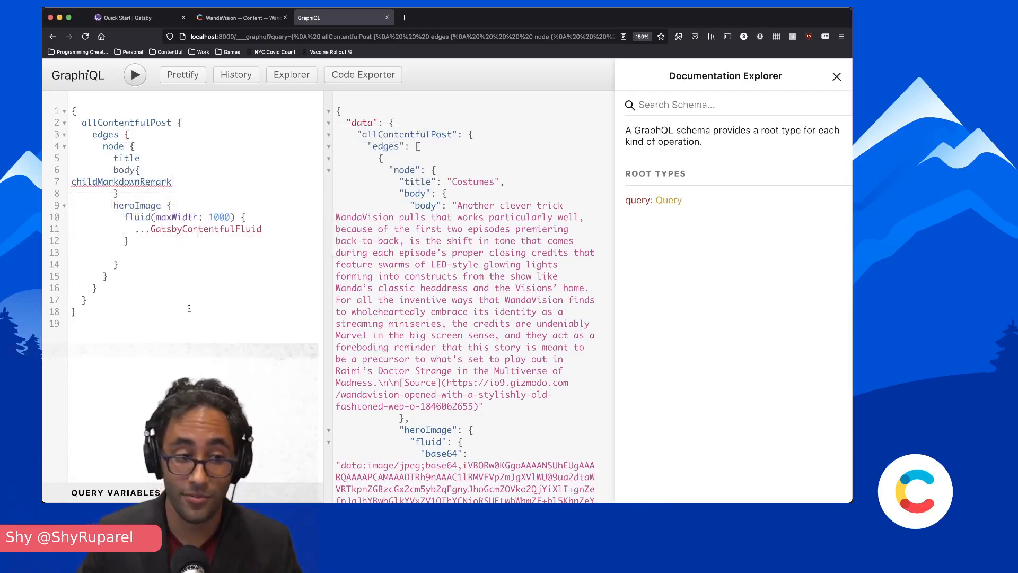
text({)
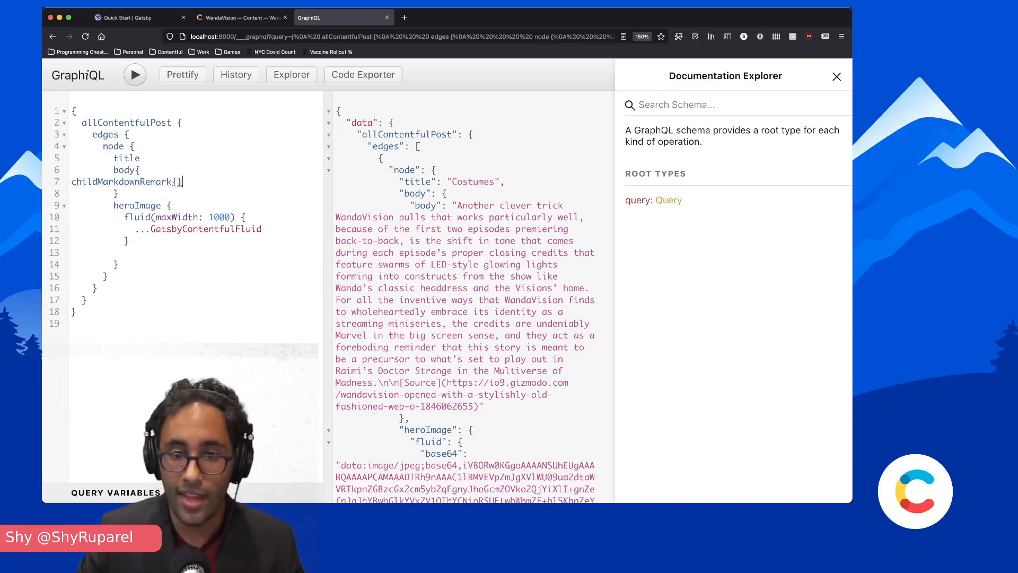
text(html)
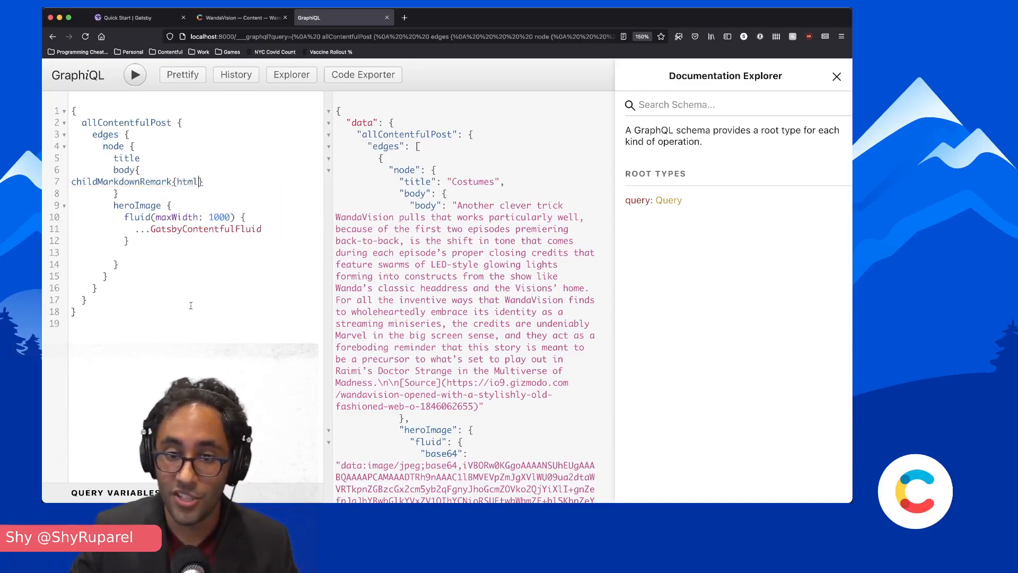
click(182, 74)
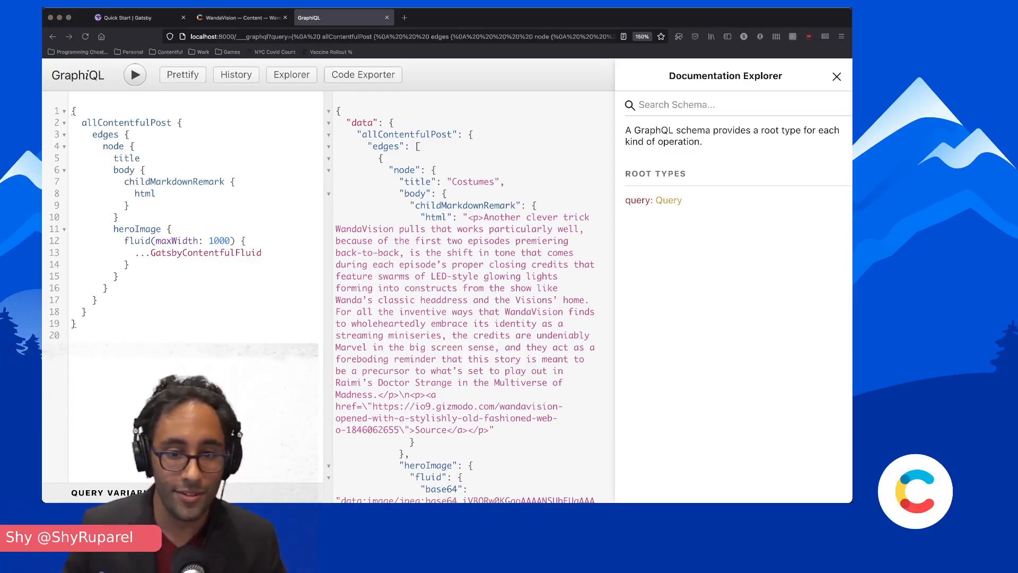
mouse_move(556, 176)
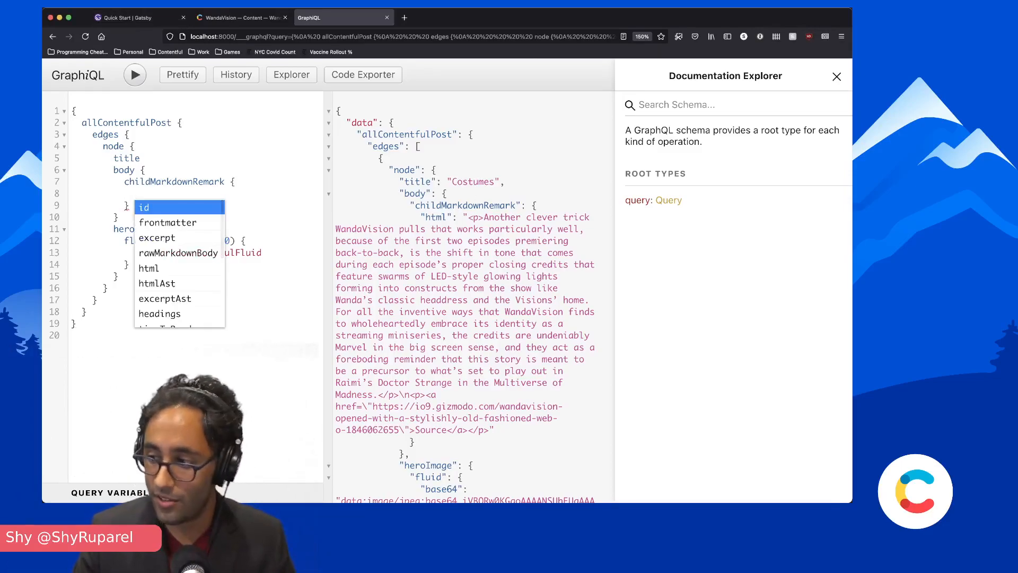
- Replace html with excerpt(format: HTML, pruneLength: 400) on the body field
click(157, 238)
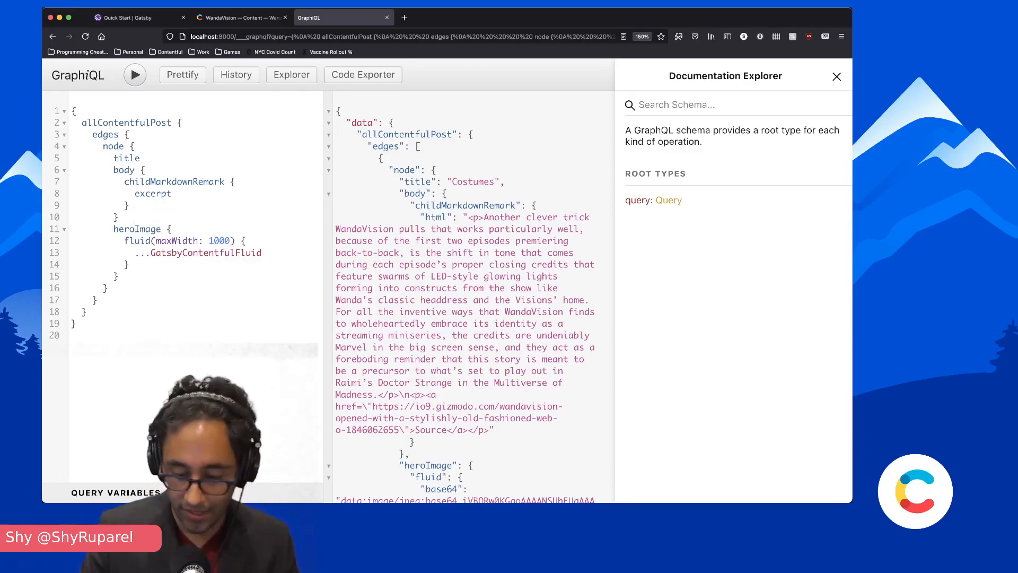
text((format:HTML)
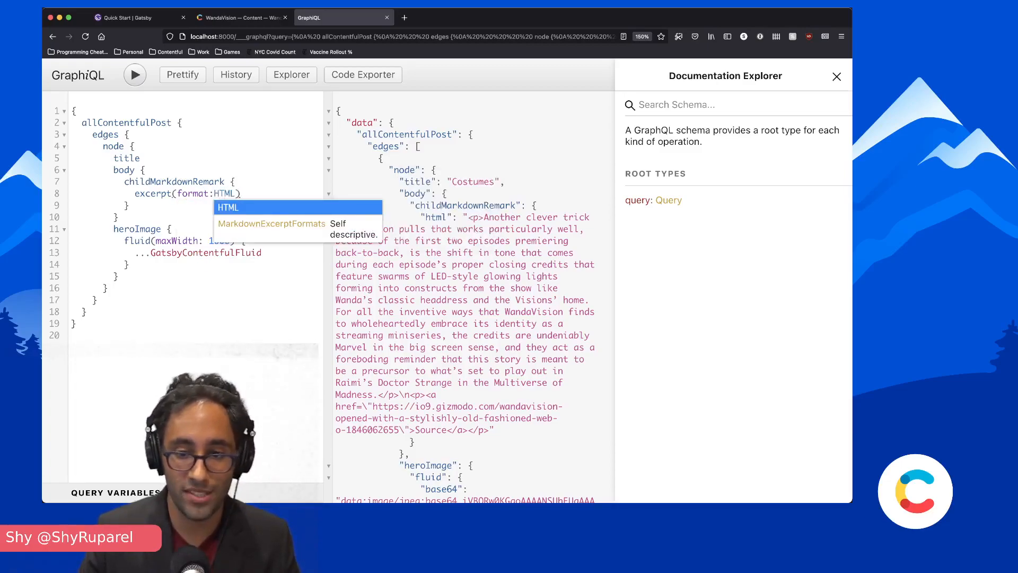
text(, pru)
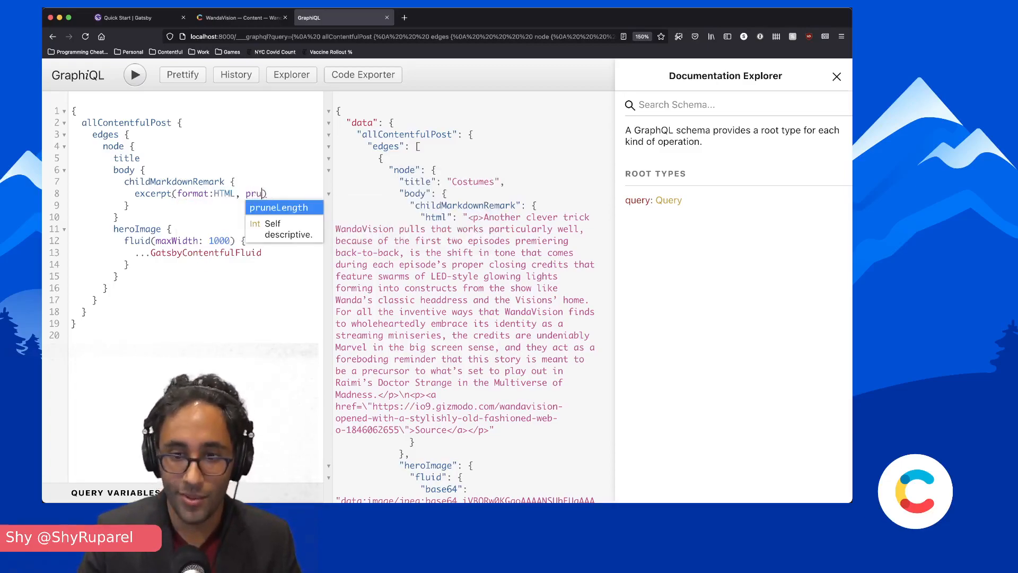
click(278, 207)
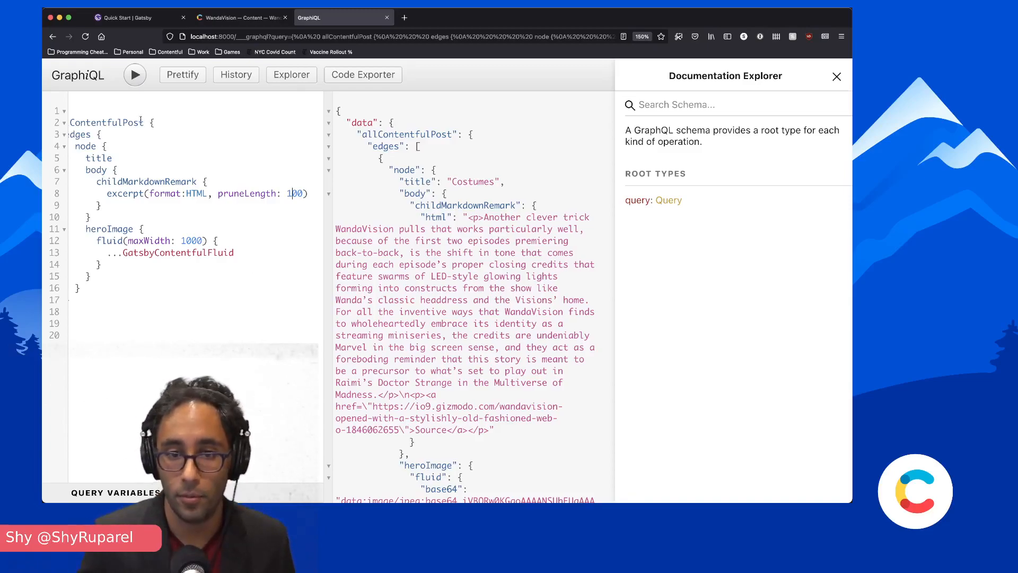
- Run the query for 400-character HTML excerpts, then return to the Gatsby Quick Start docs
click(135, 74)
text(4)
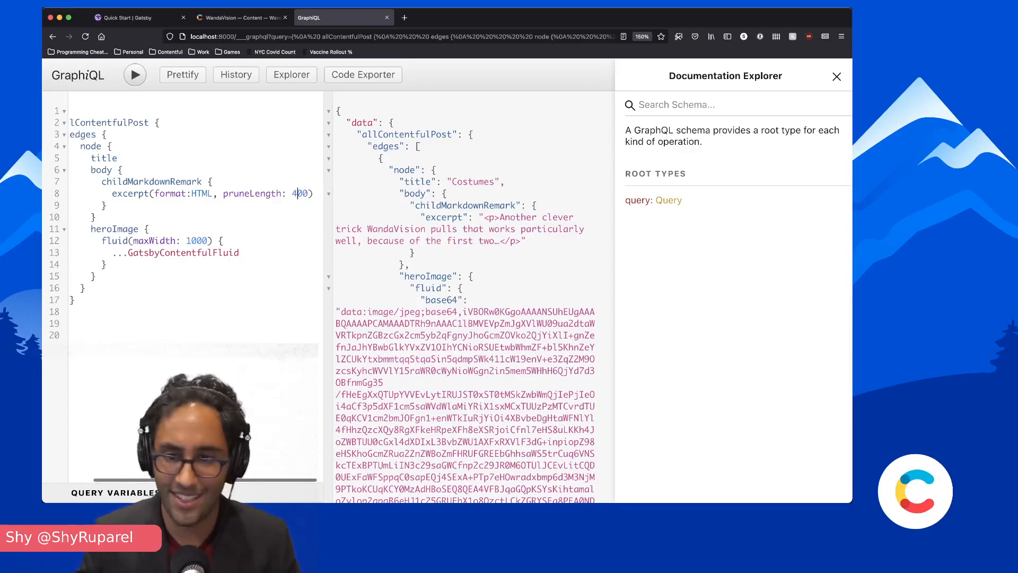
click(135, 74)
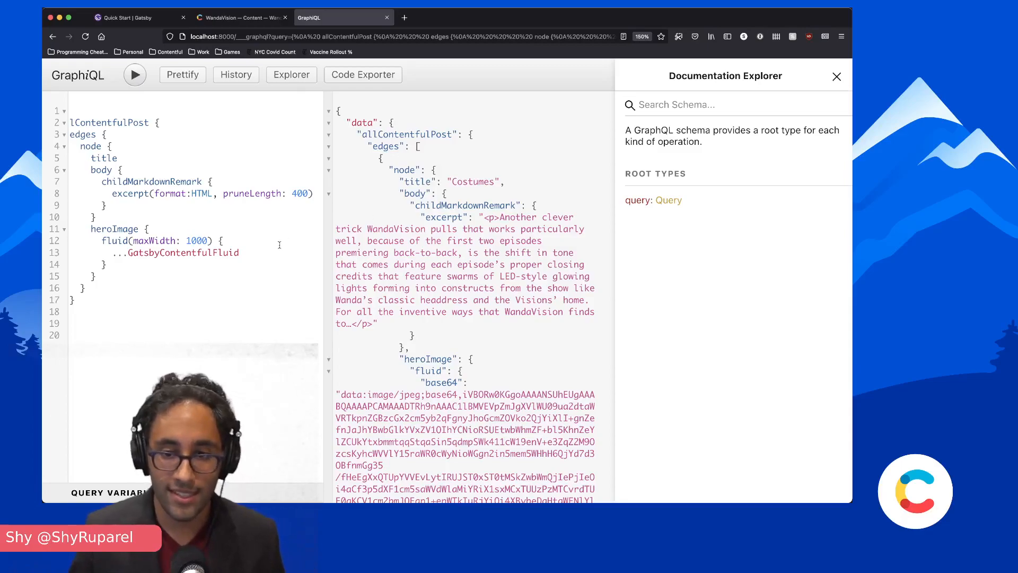
click(182, 74)
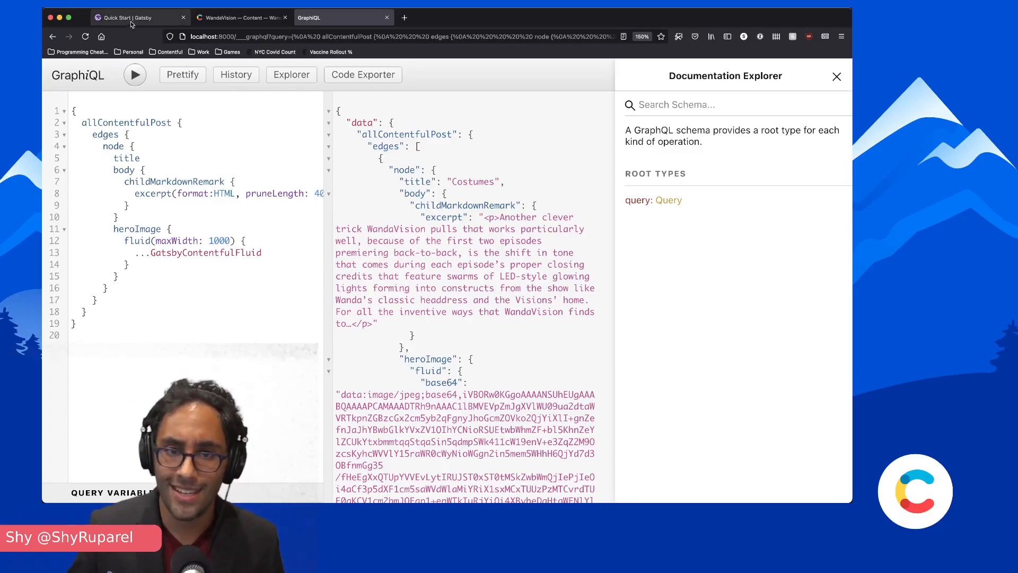
click(130, 17)
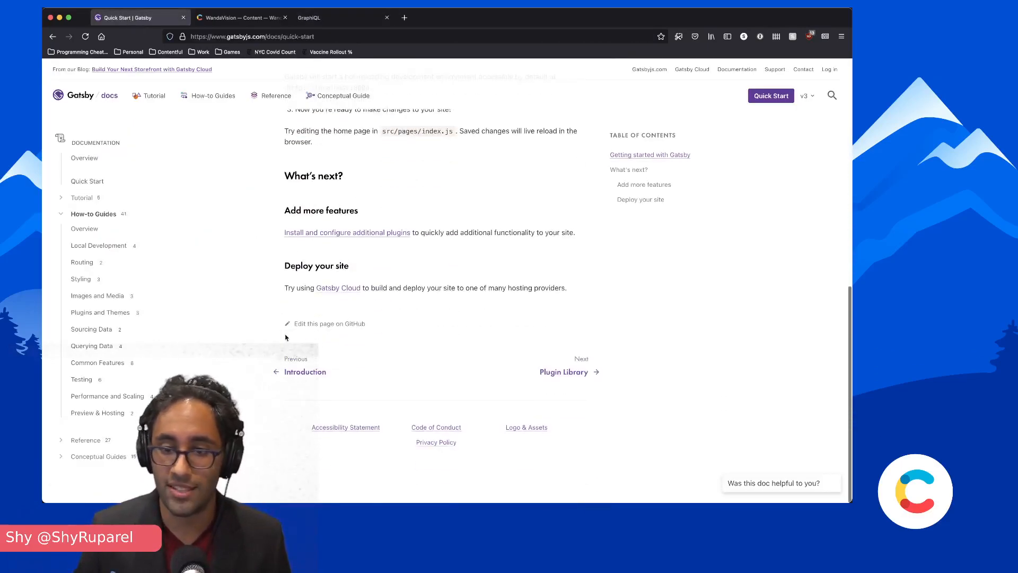
mouse_move(324, 323)
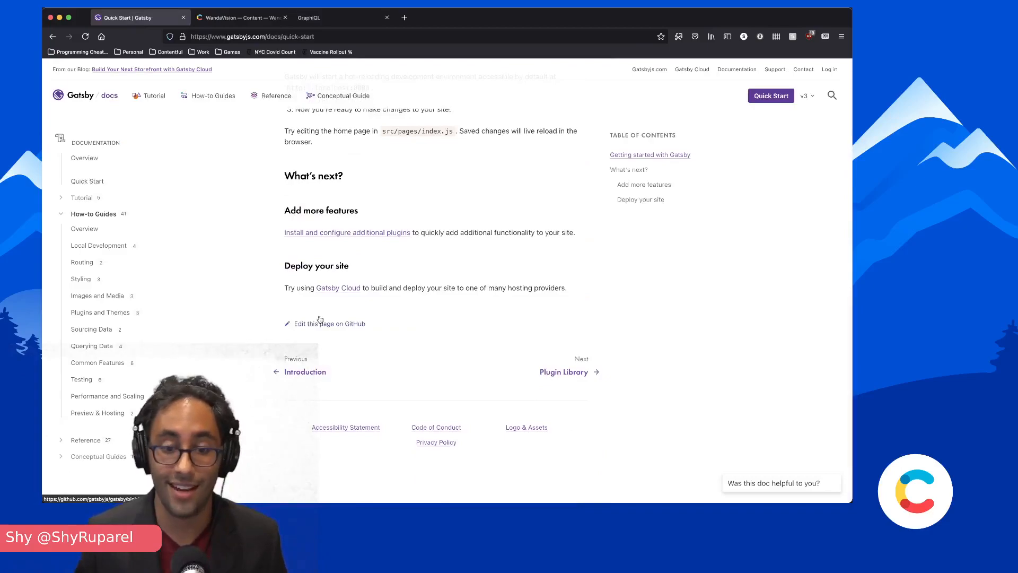